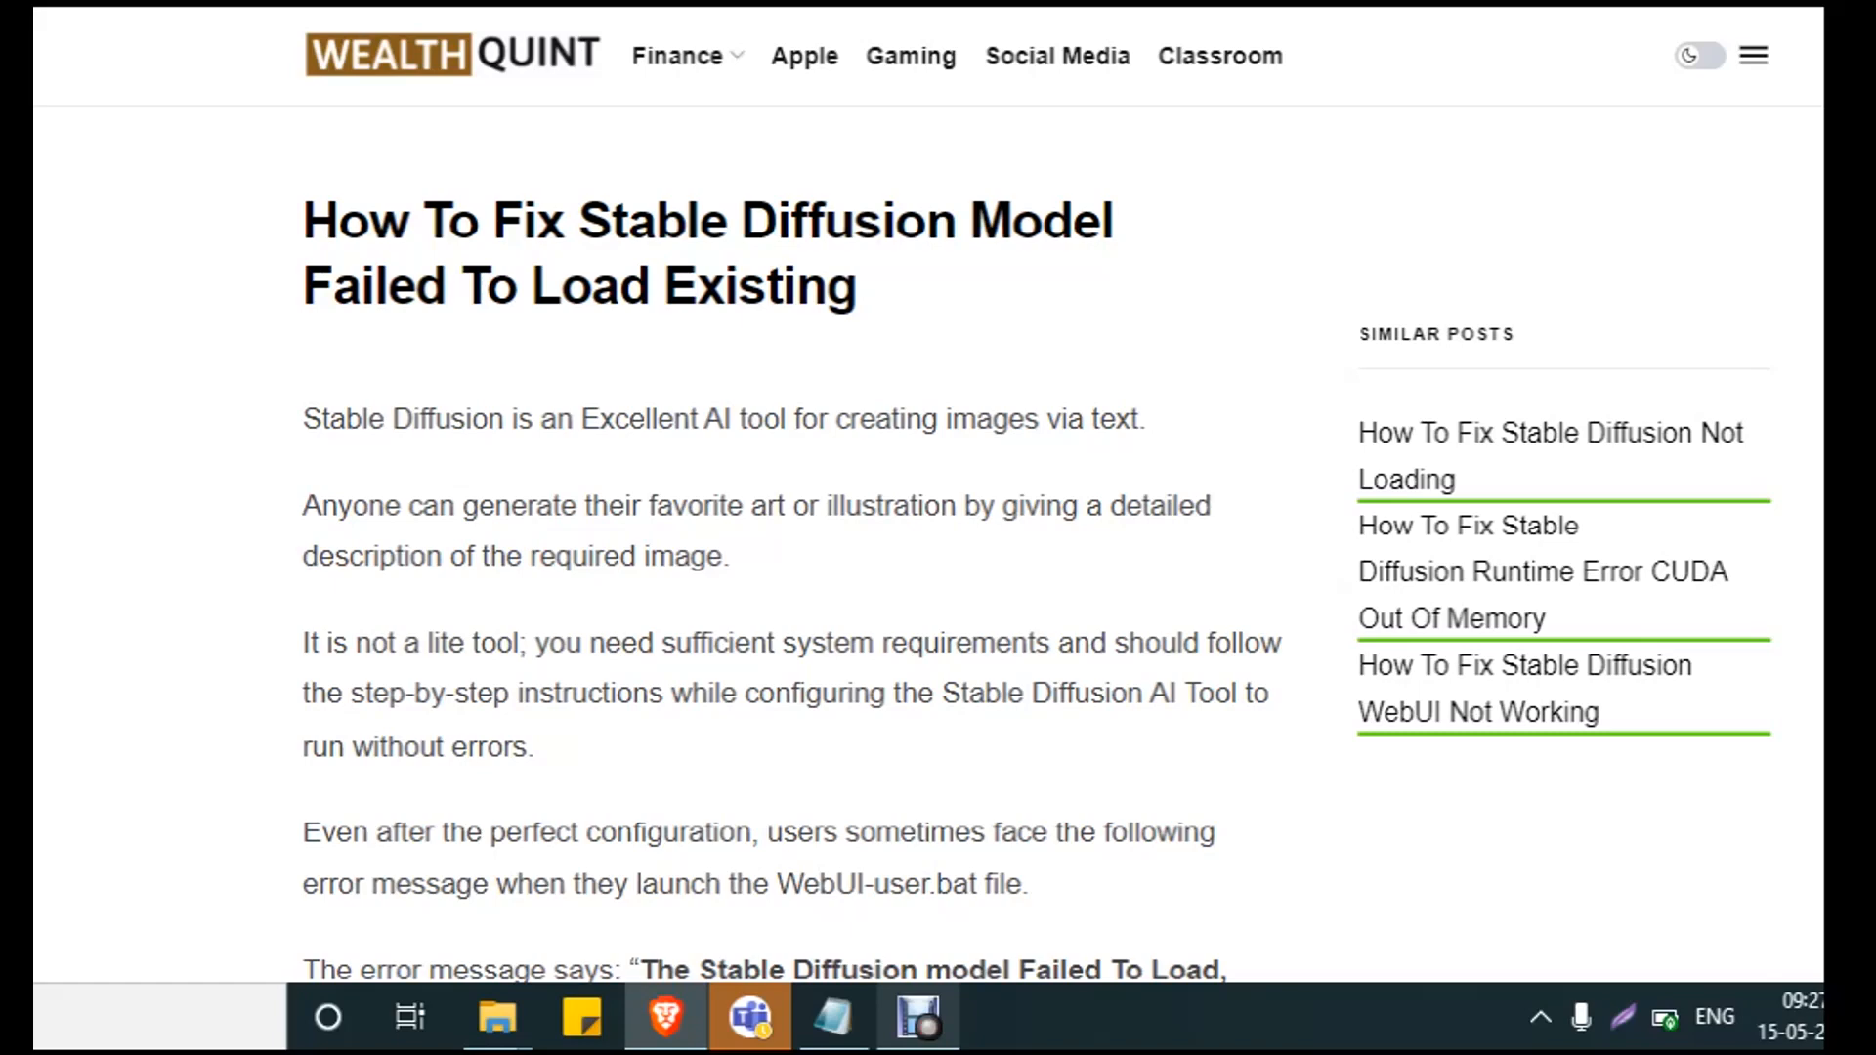
- Scroll past the article introduction to the 'What Causes' heading and the error screenshot
scroll("down", 3)
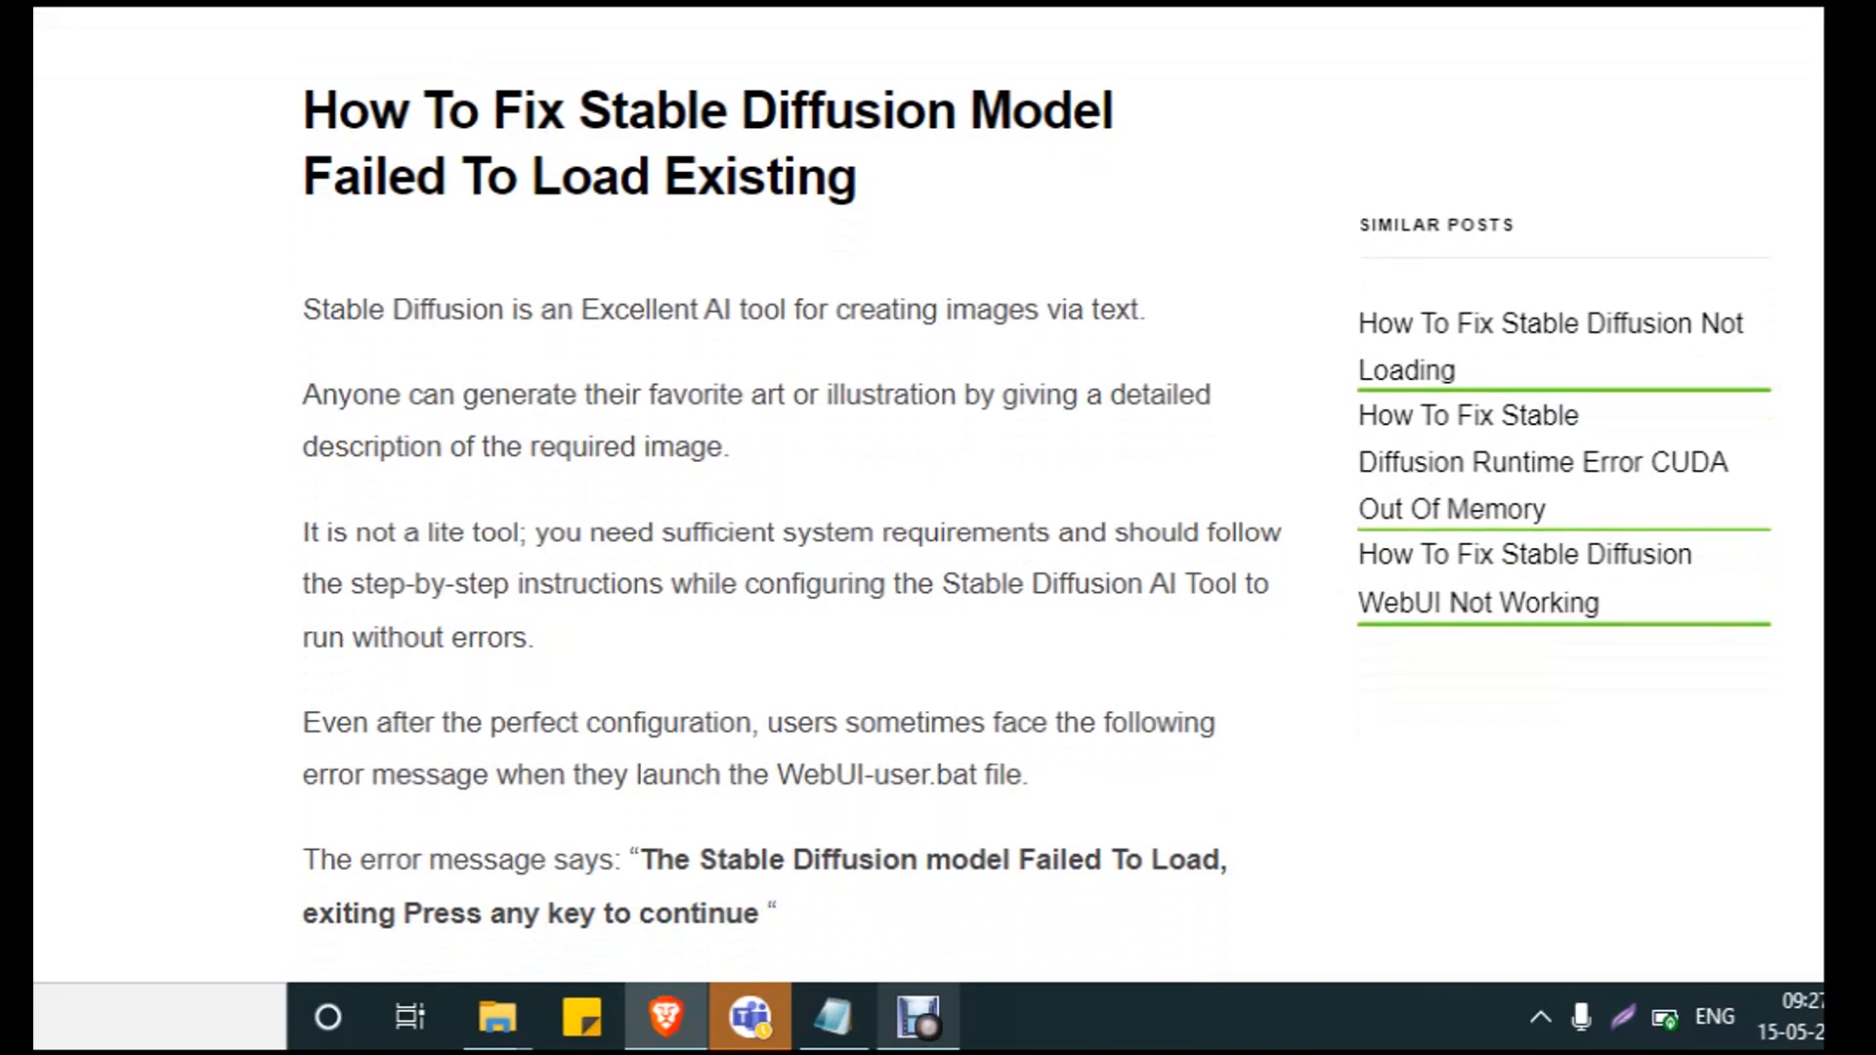
scroll("down", 3)
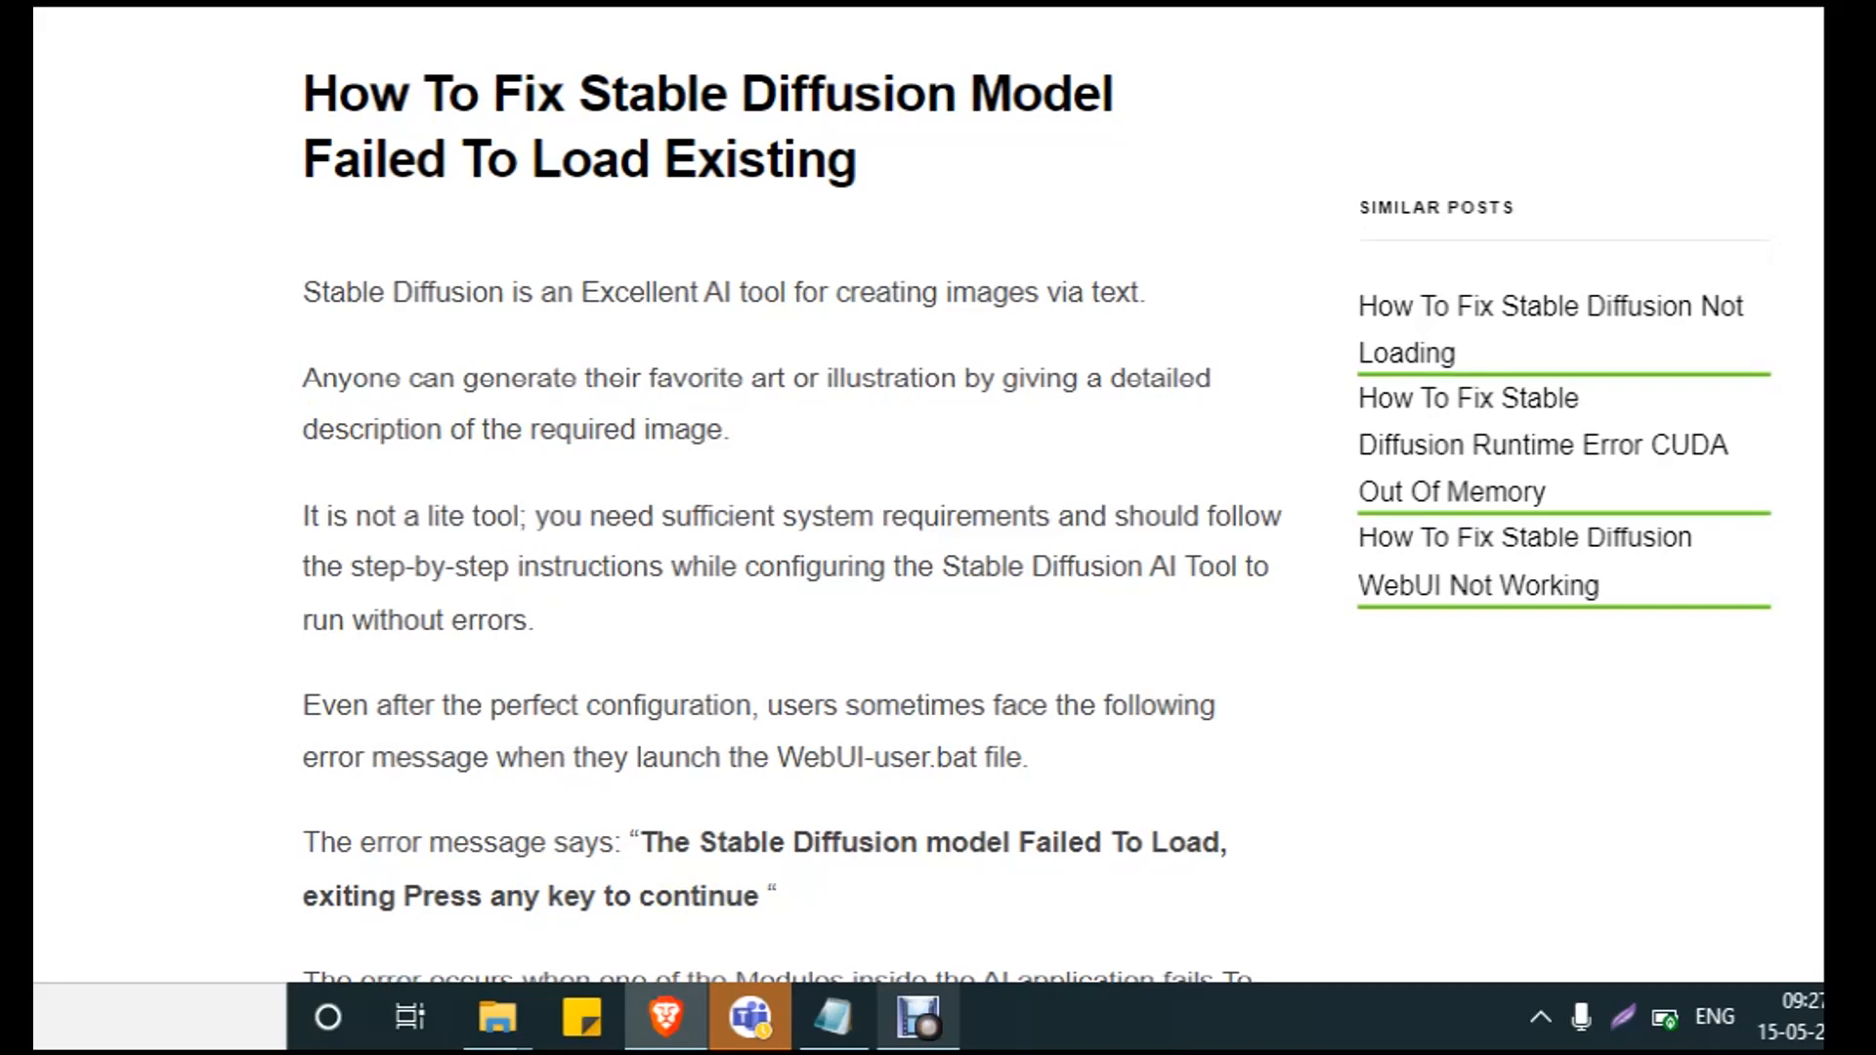
scroll("down", 3)
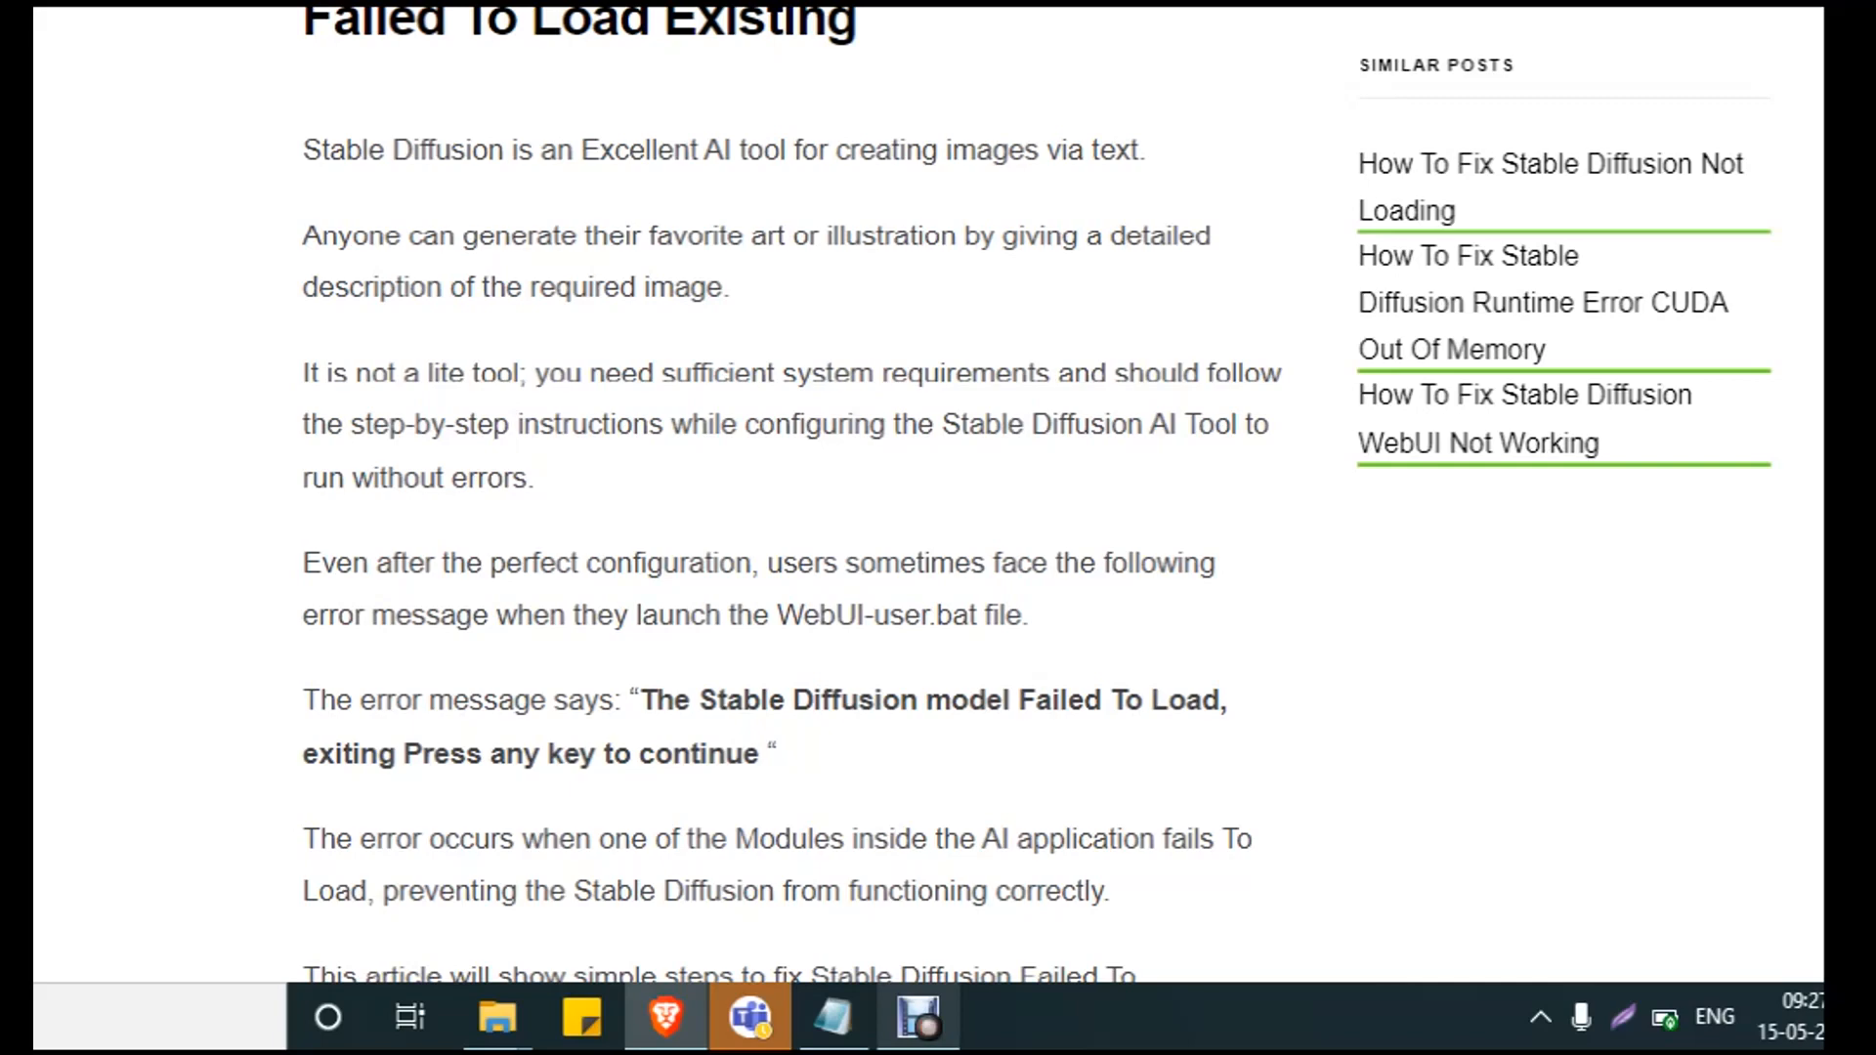
scroll("down", 3)
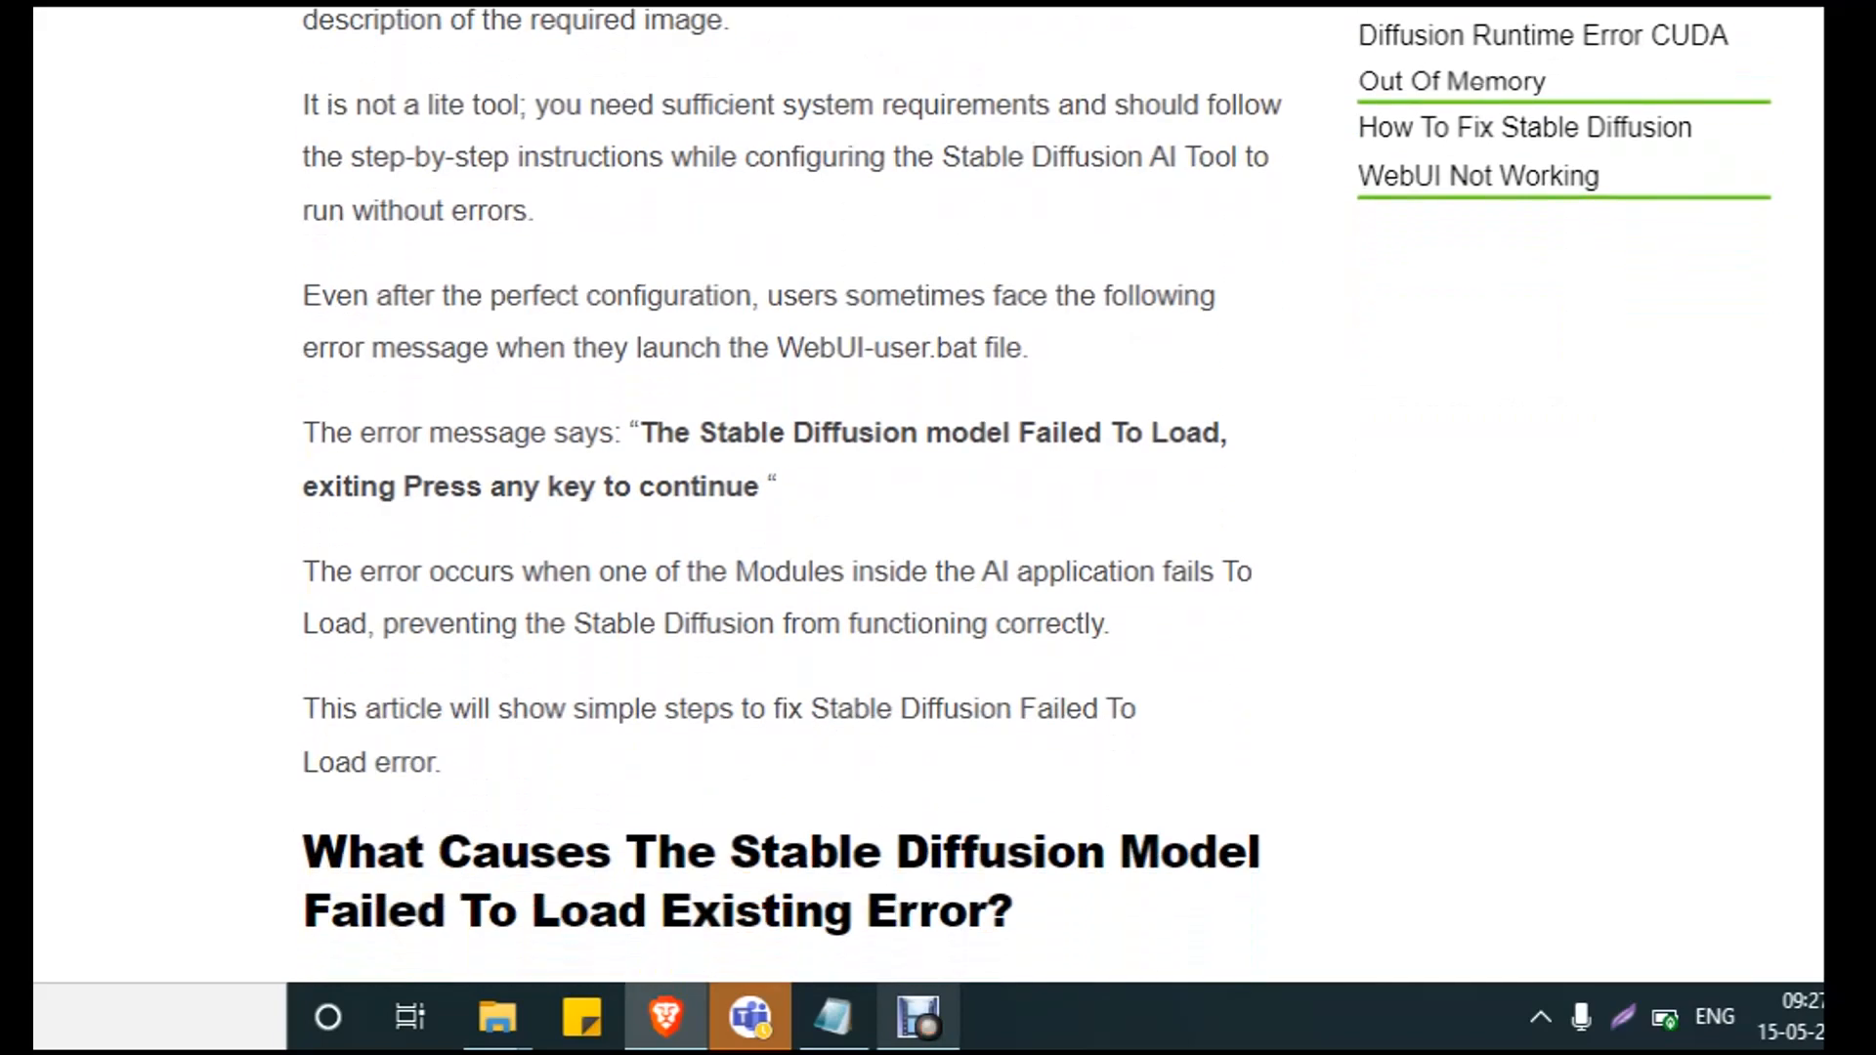
scroll("down", 3)
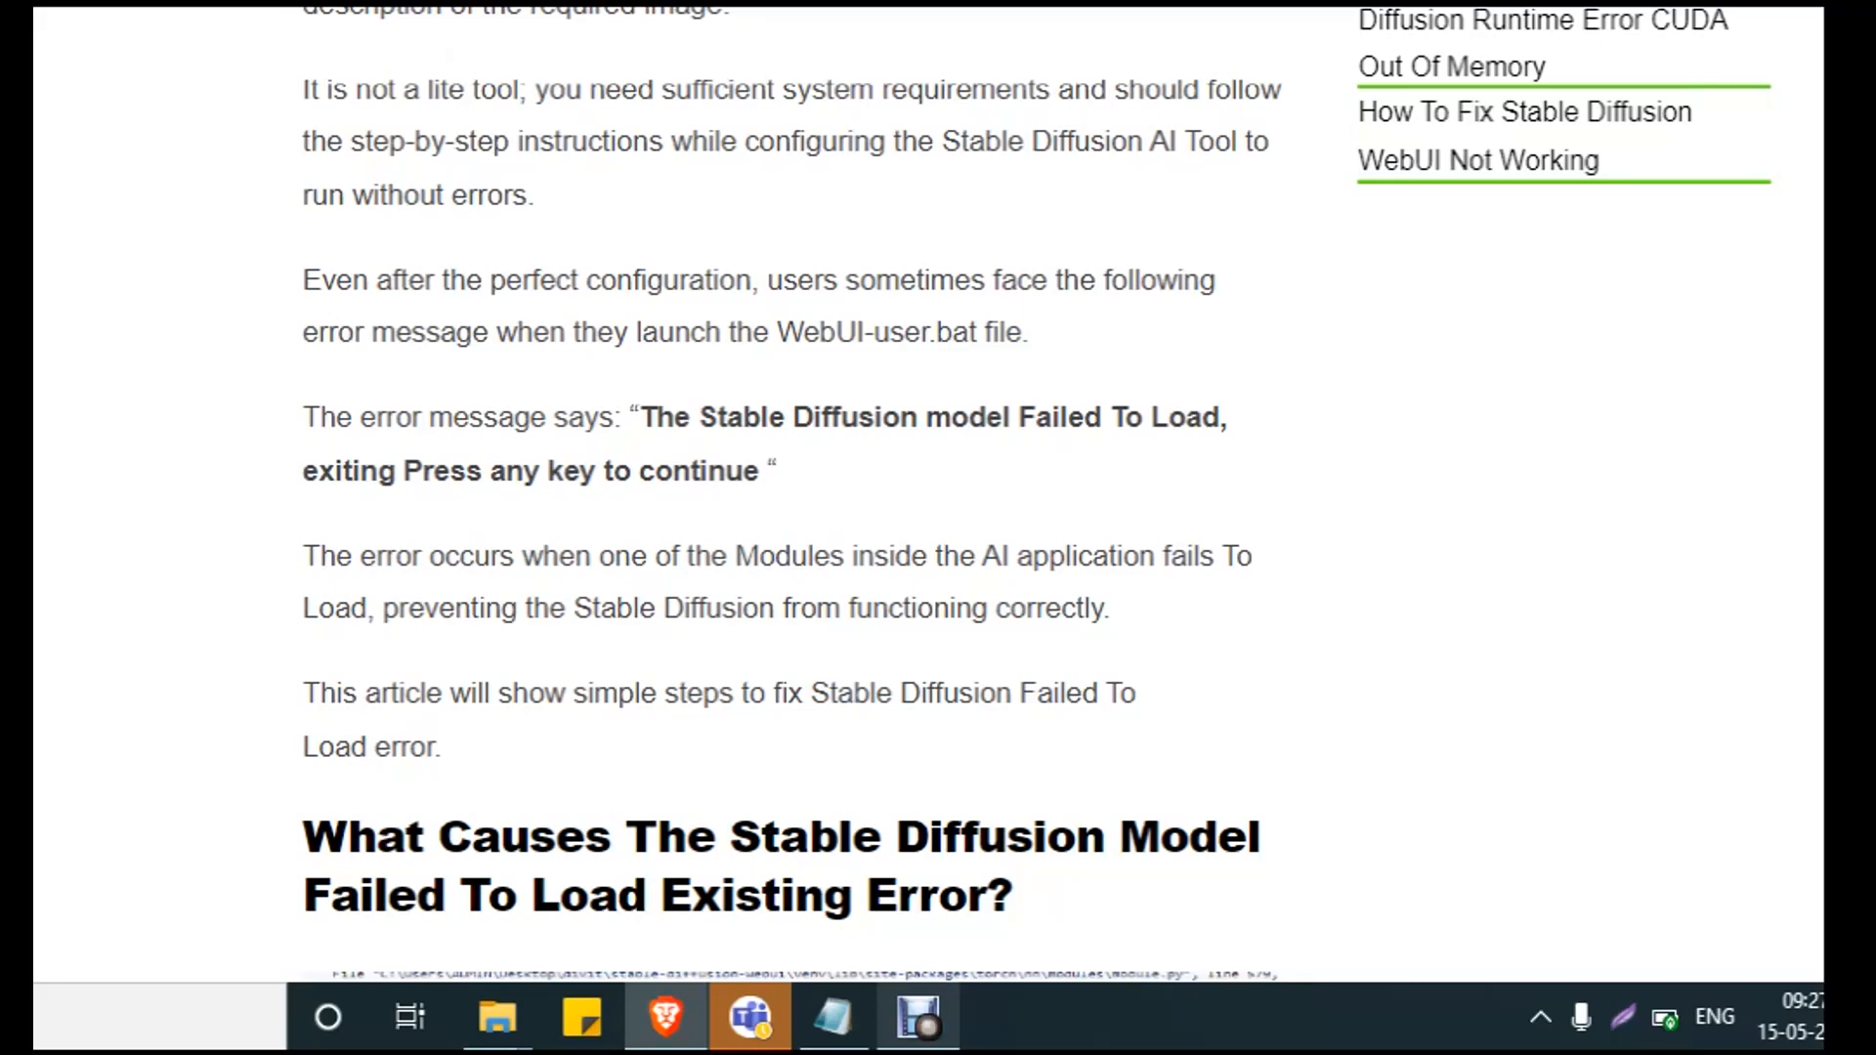
scroll("down", 3)
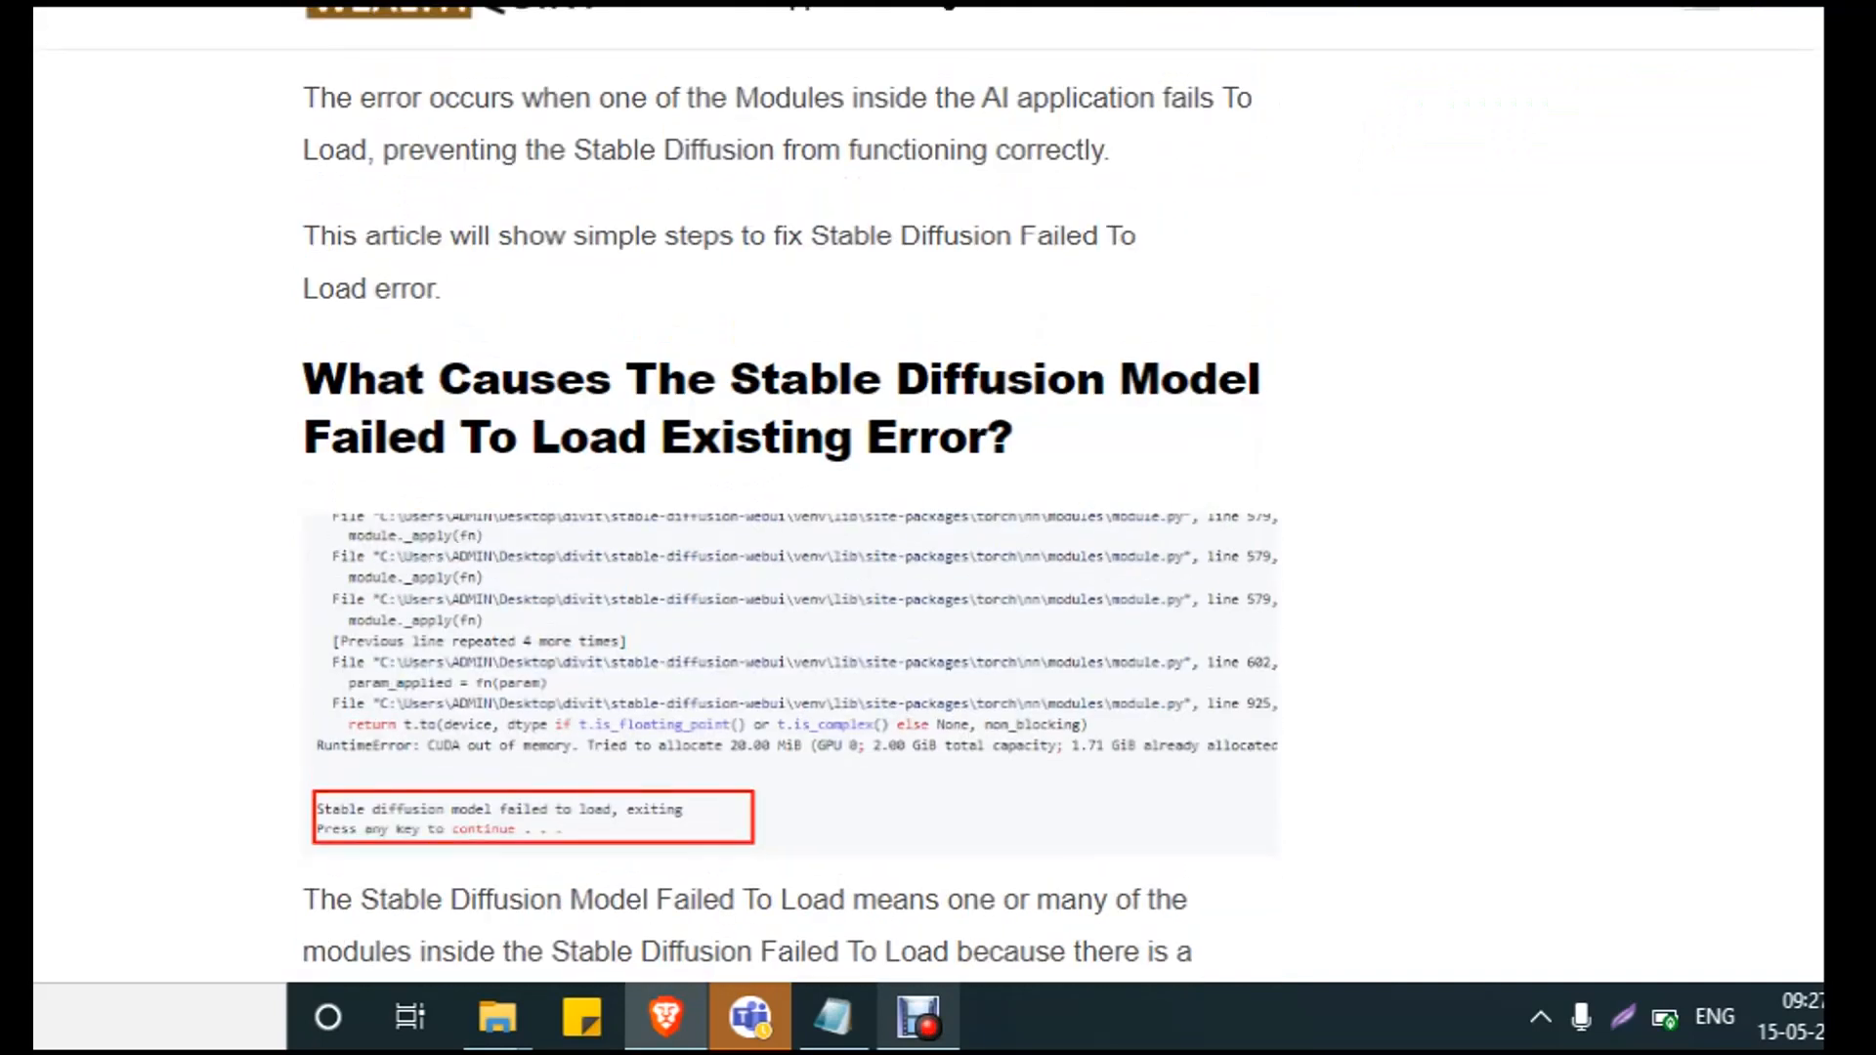
- Read the causes list down to 'How To Fix' and '1. Update Your Graphic Card'
scroll("down", 3)
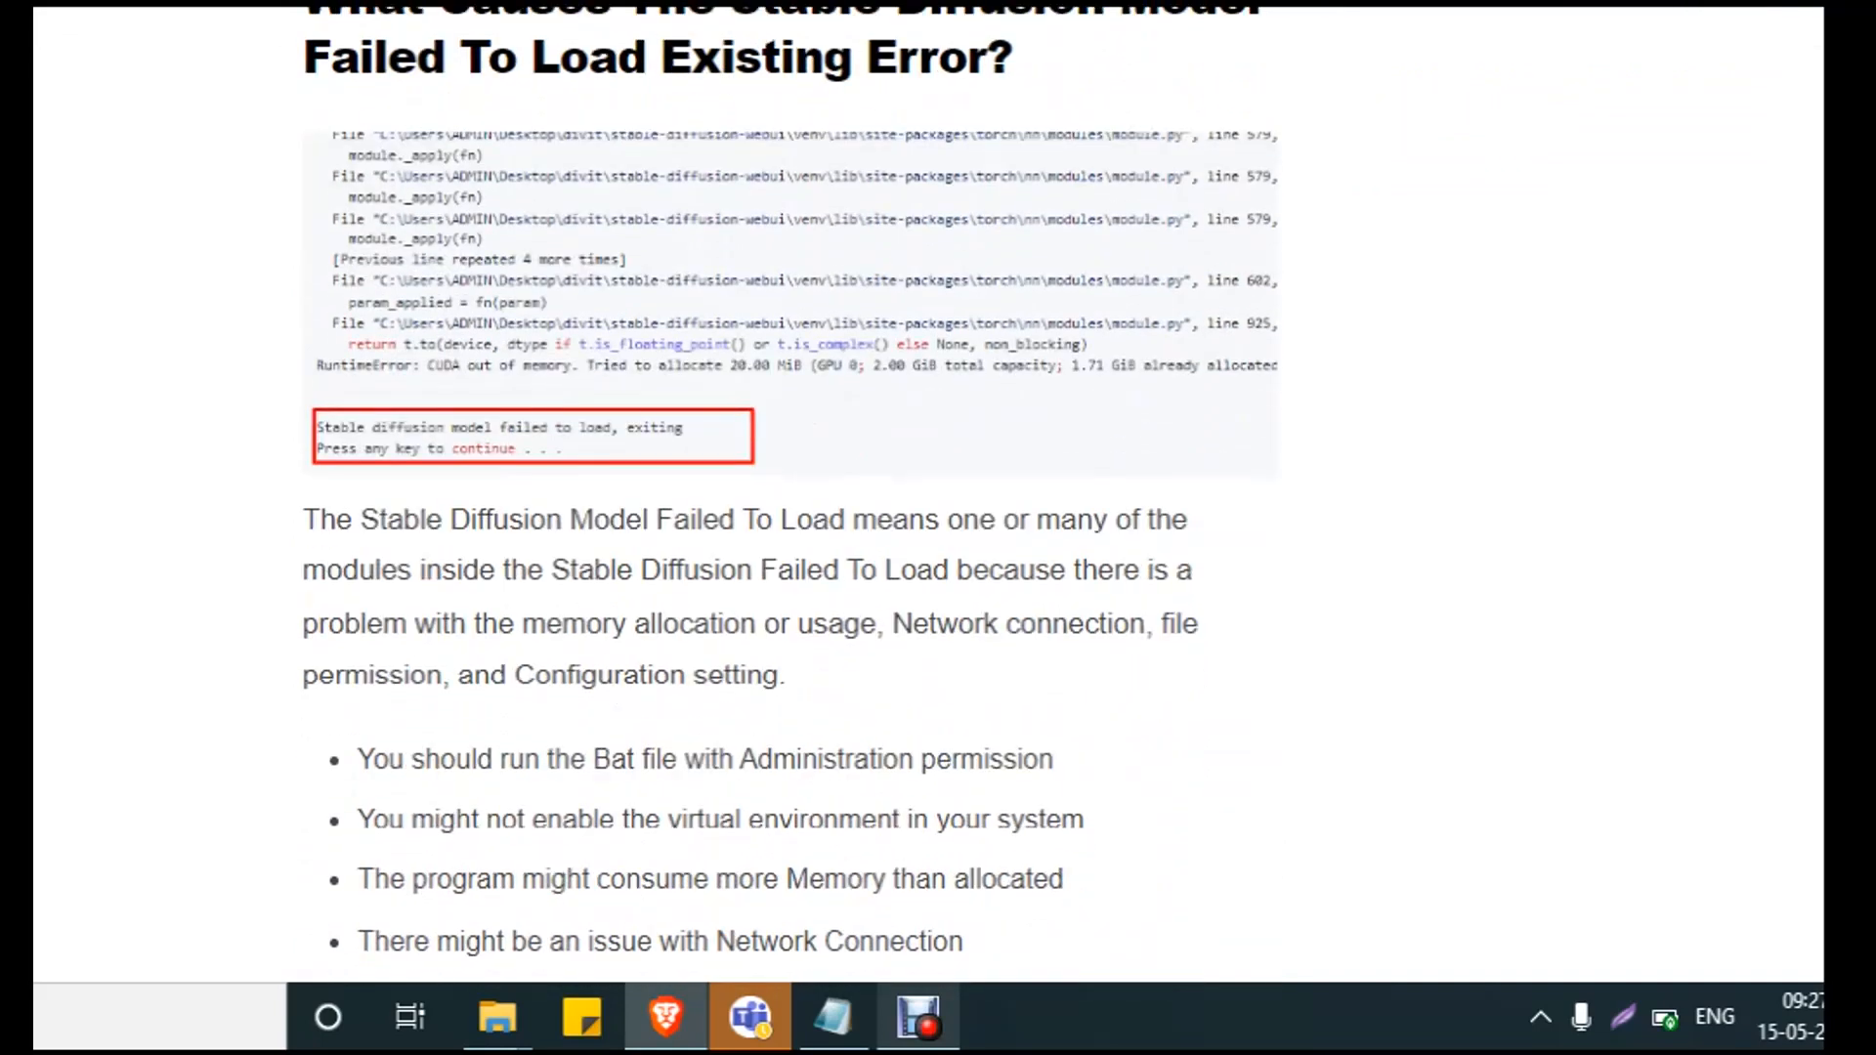
scroll("down", 3)
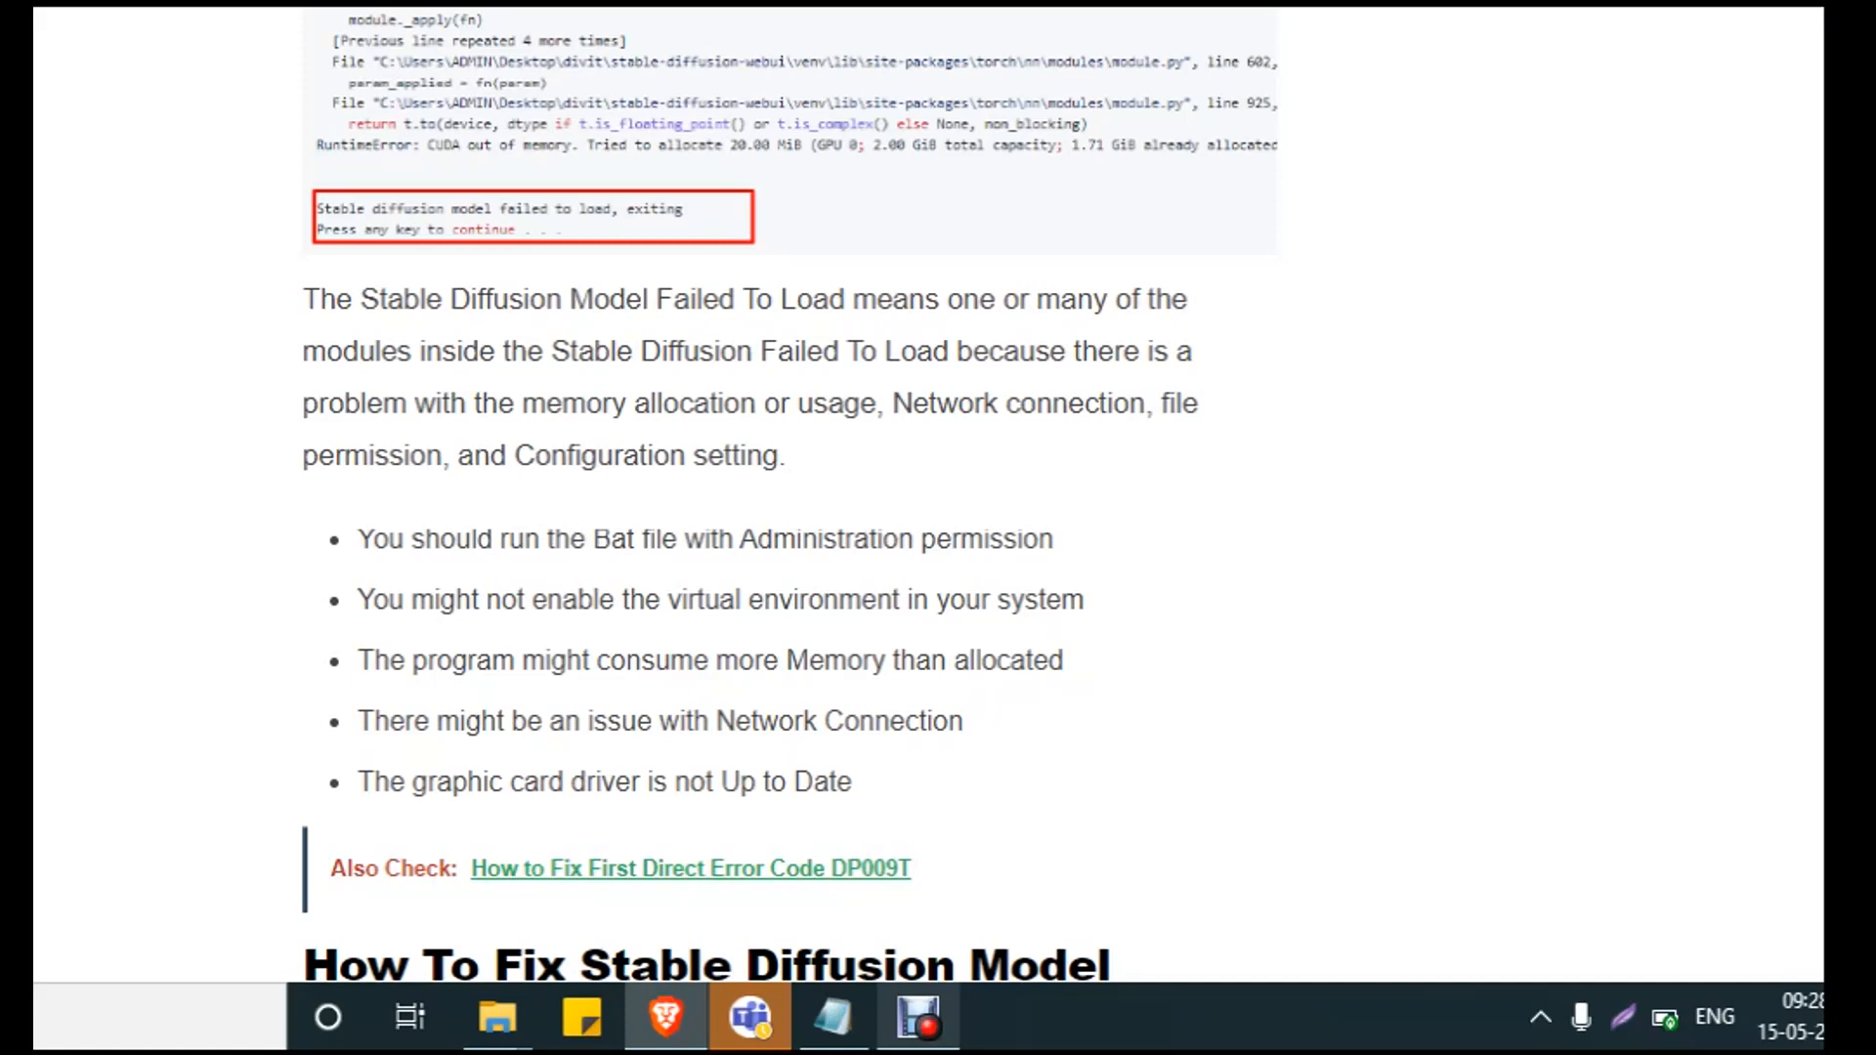
scroll("down", 3)
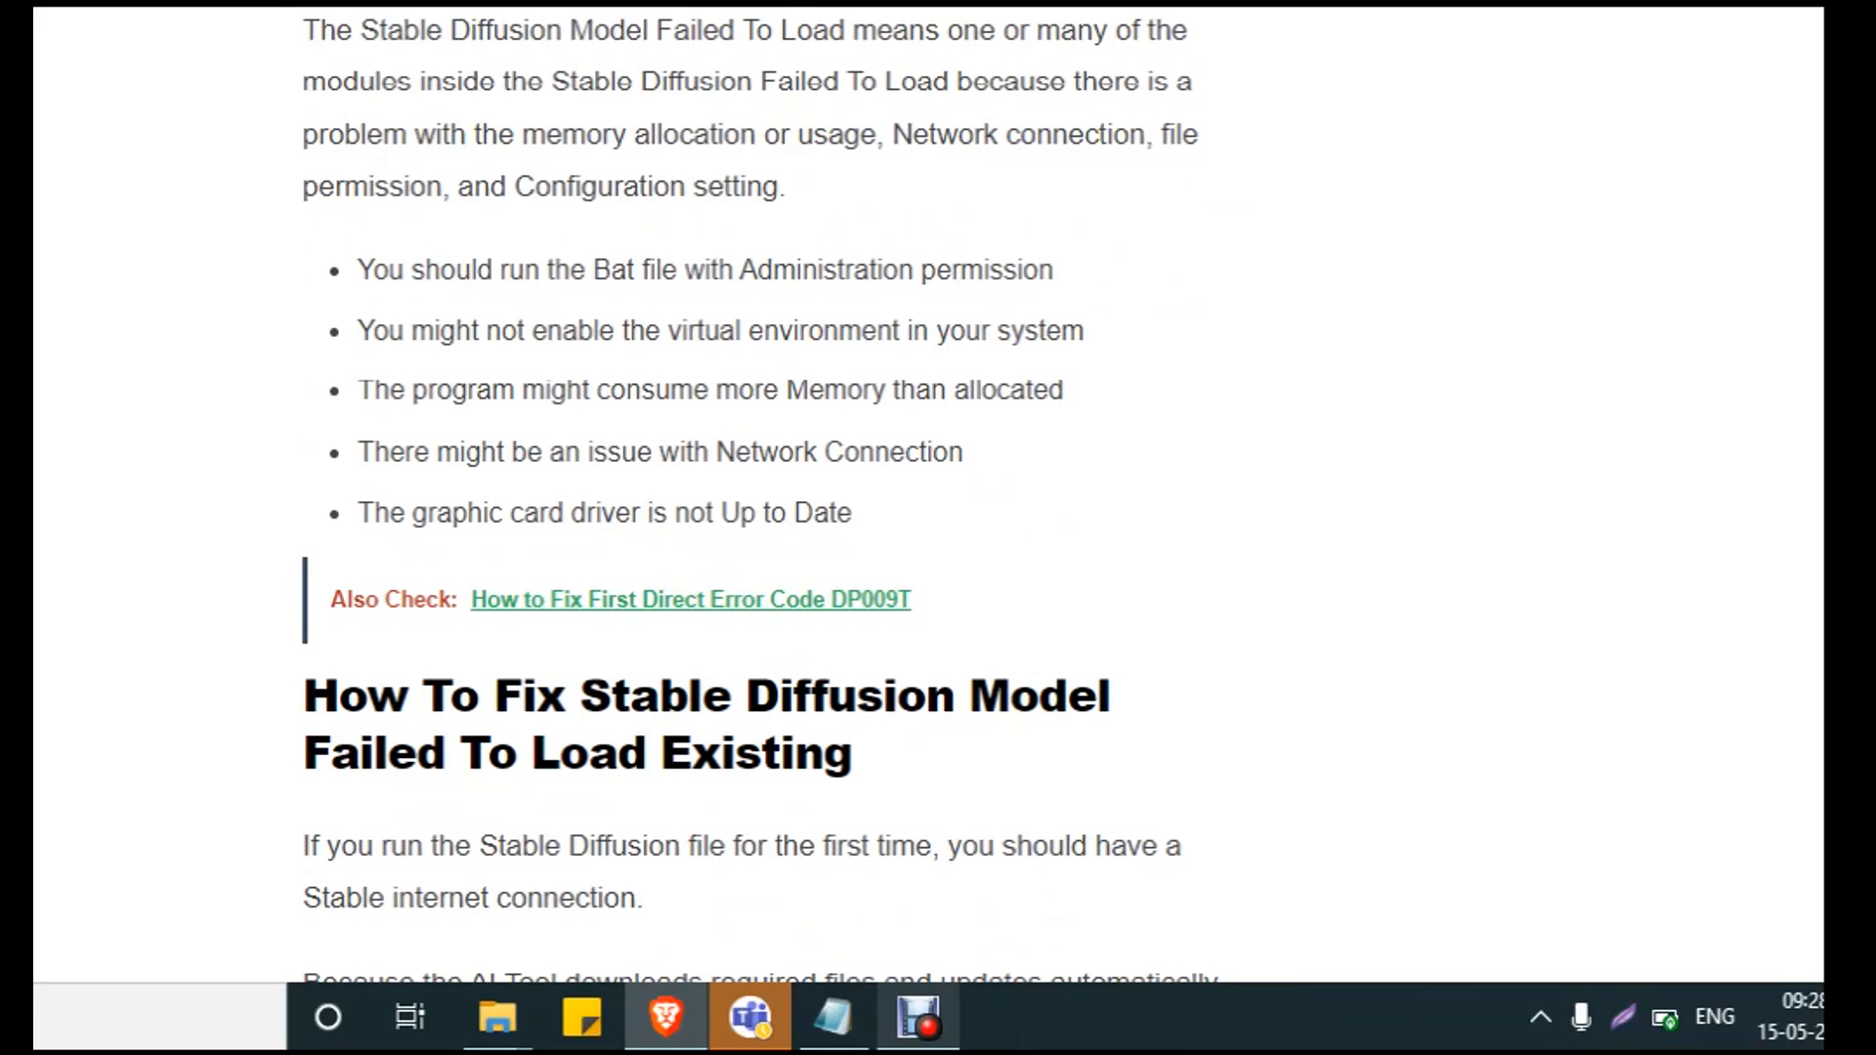
scroll("down", 3)
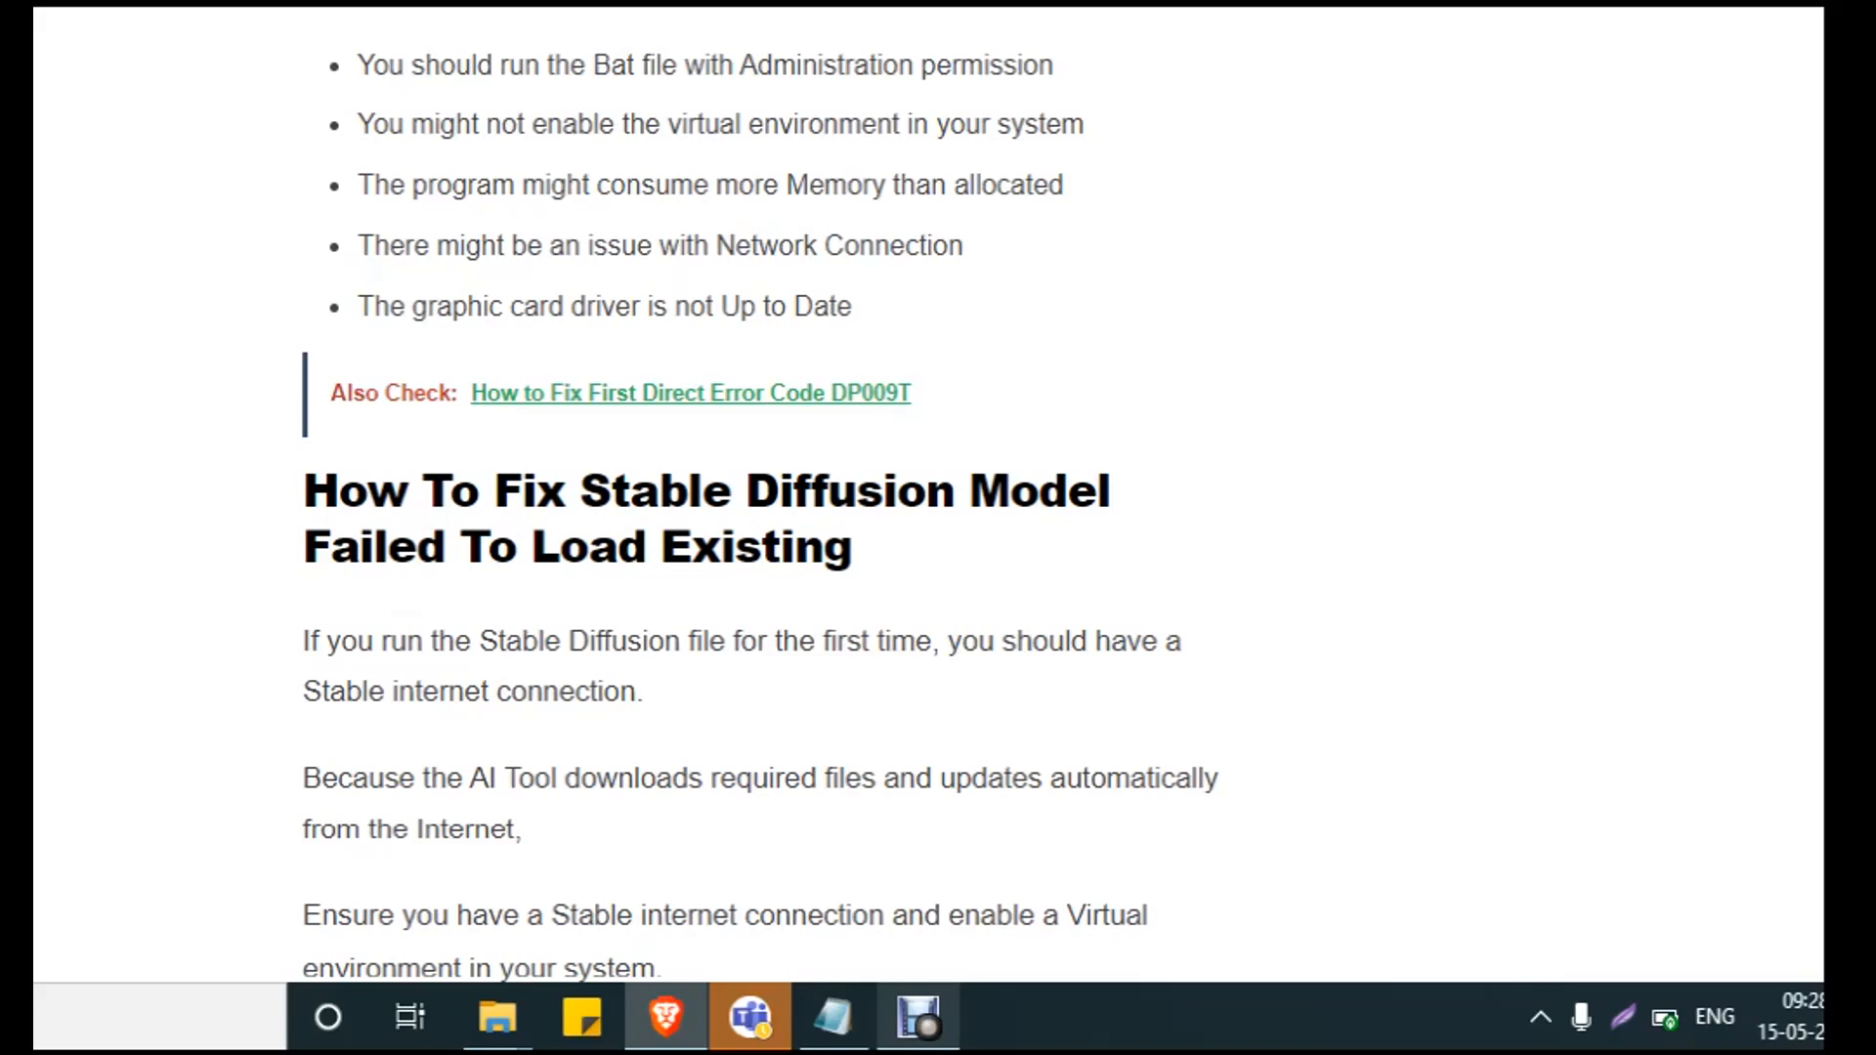
scroll("down", 3)
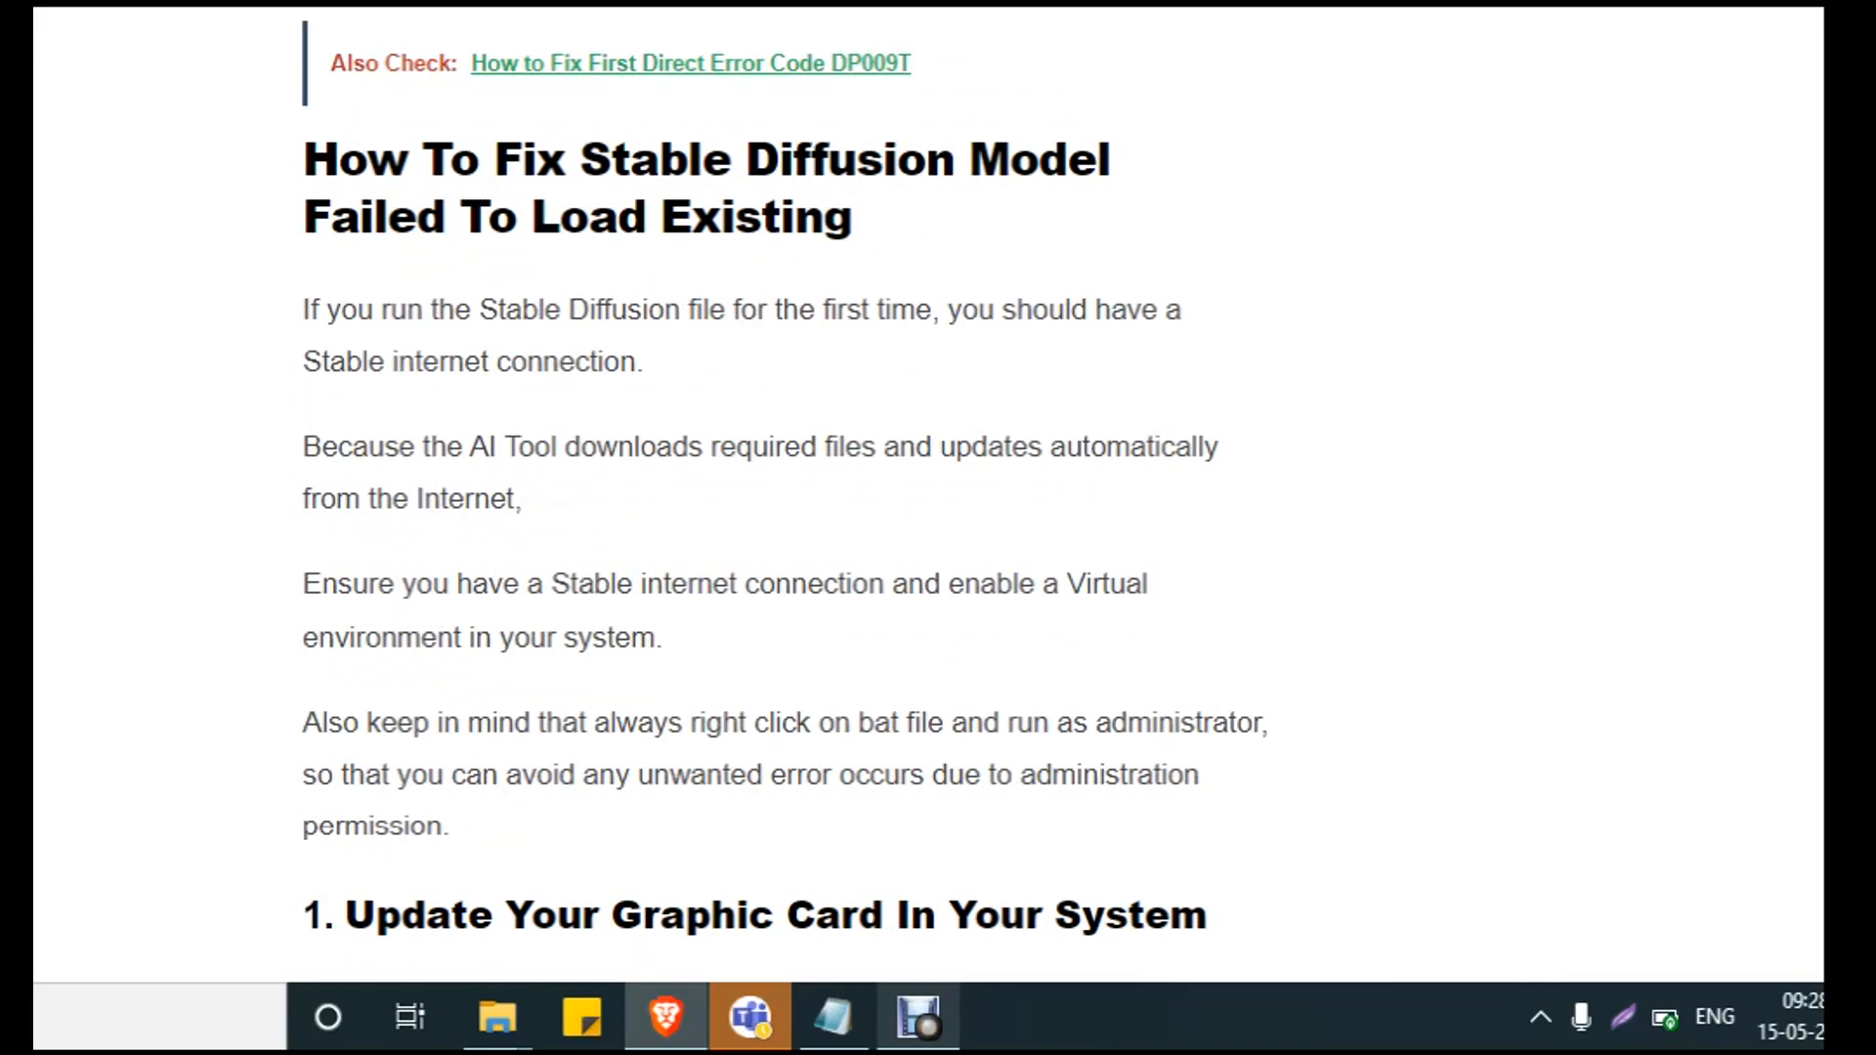
- Read the Device Manager driver update steps until the '2. Modify Runtime Type' heading appears
scroll("down", 3)
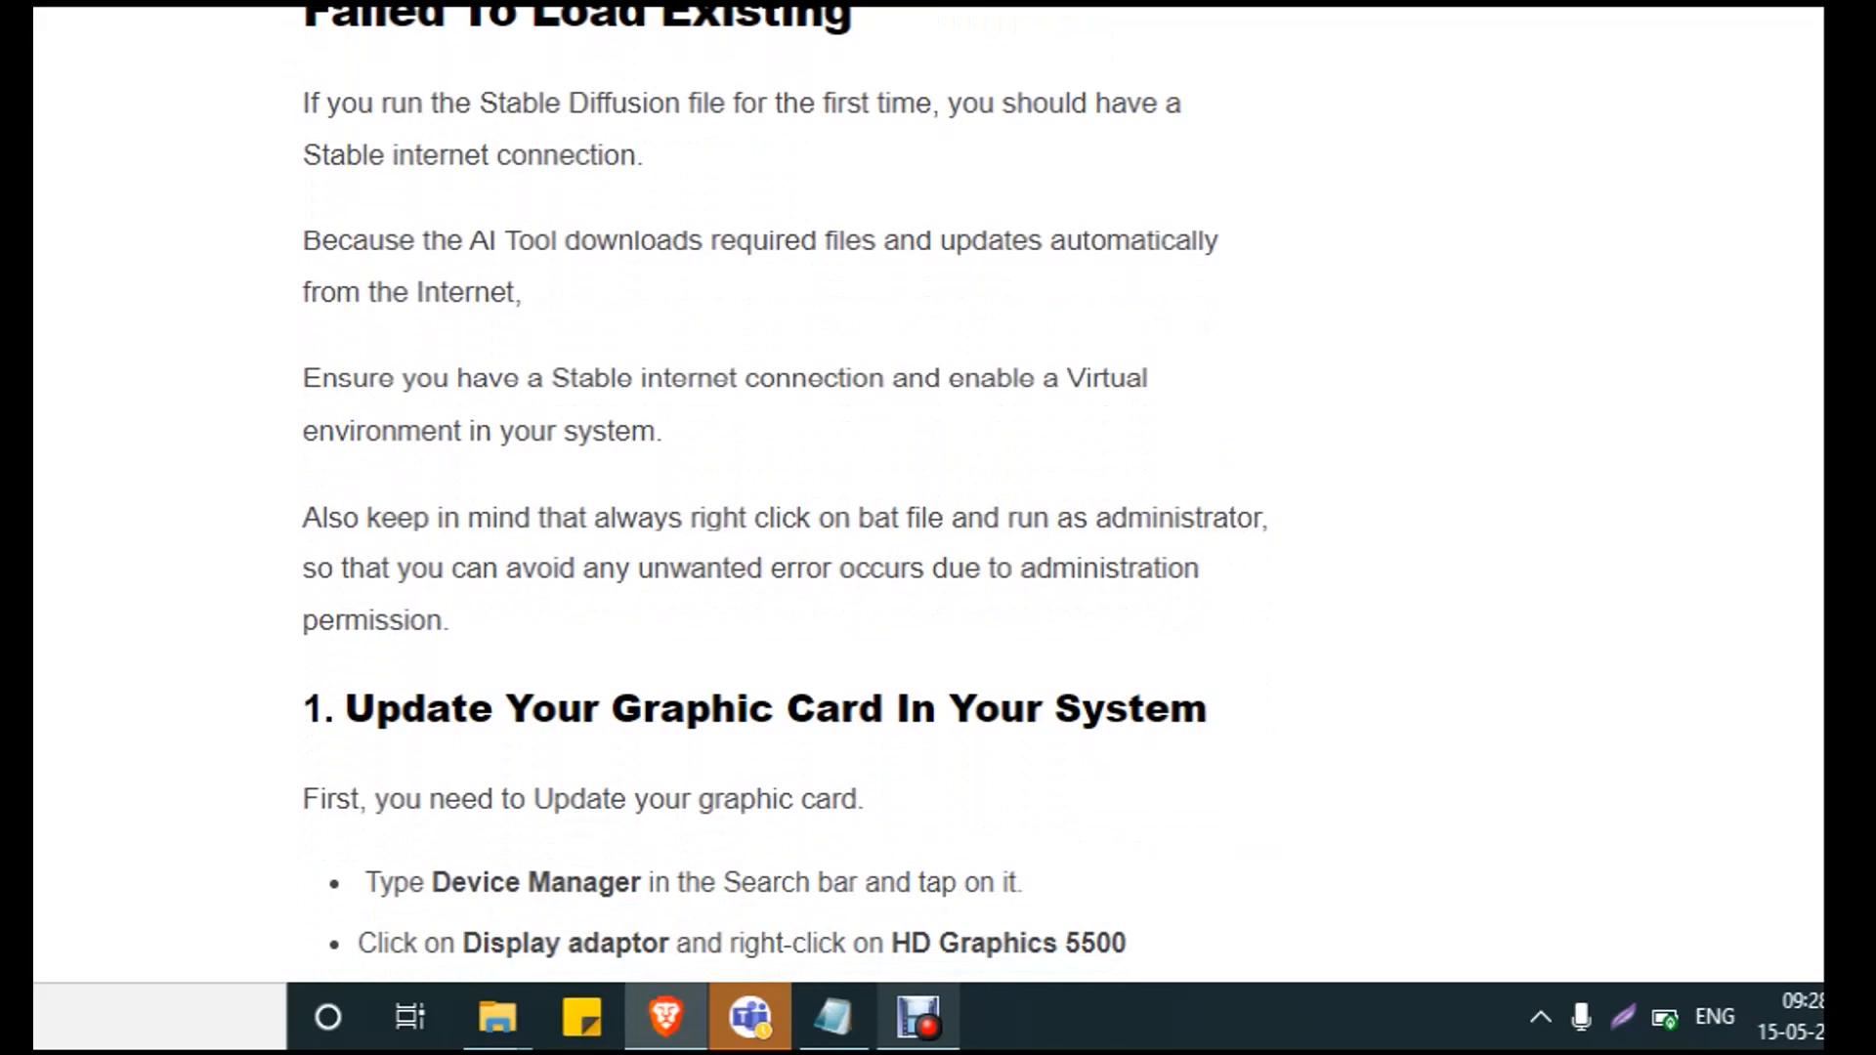
scroll("down", 3)
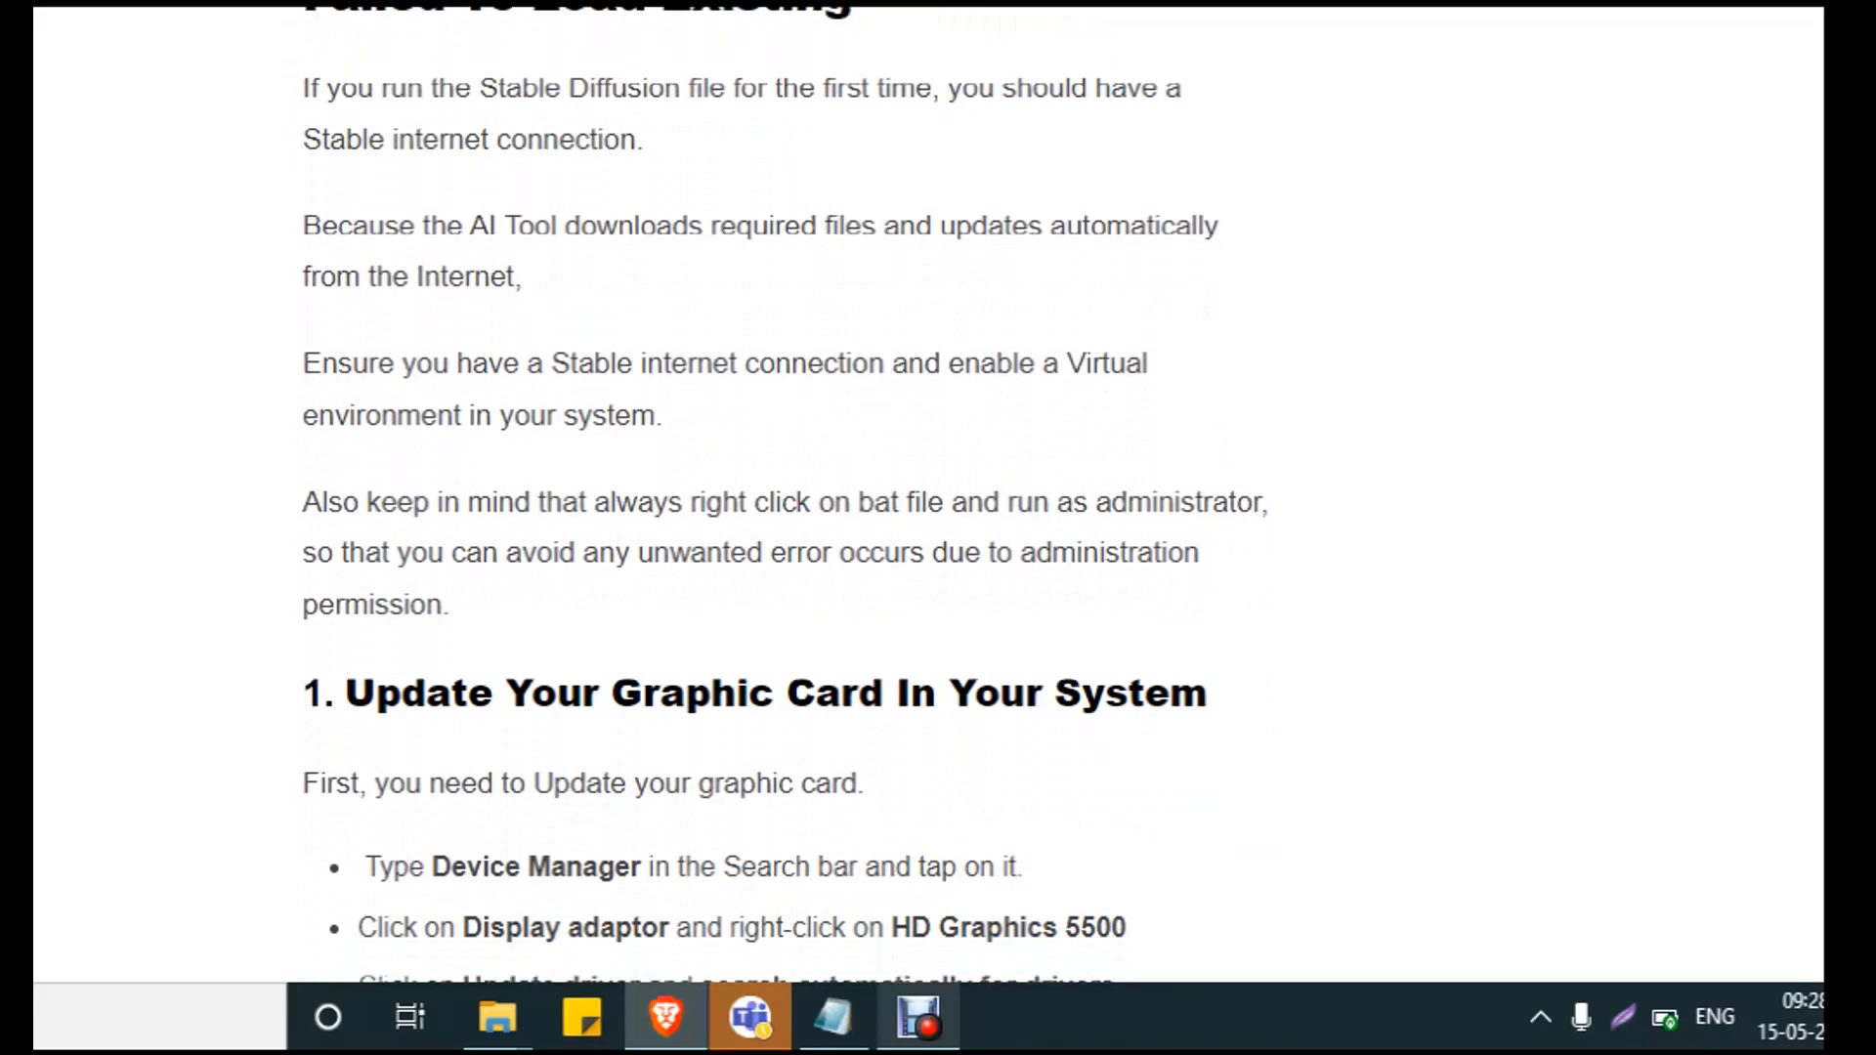
scroll("down", 3)
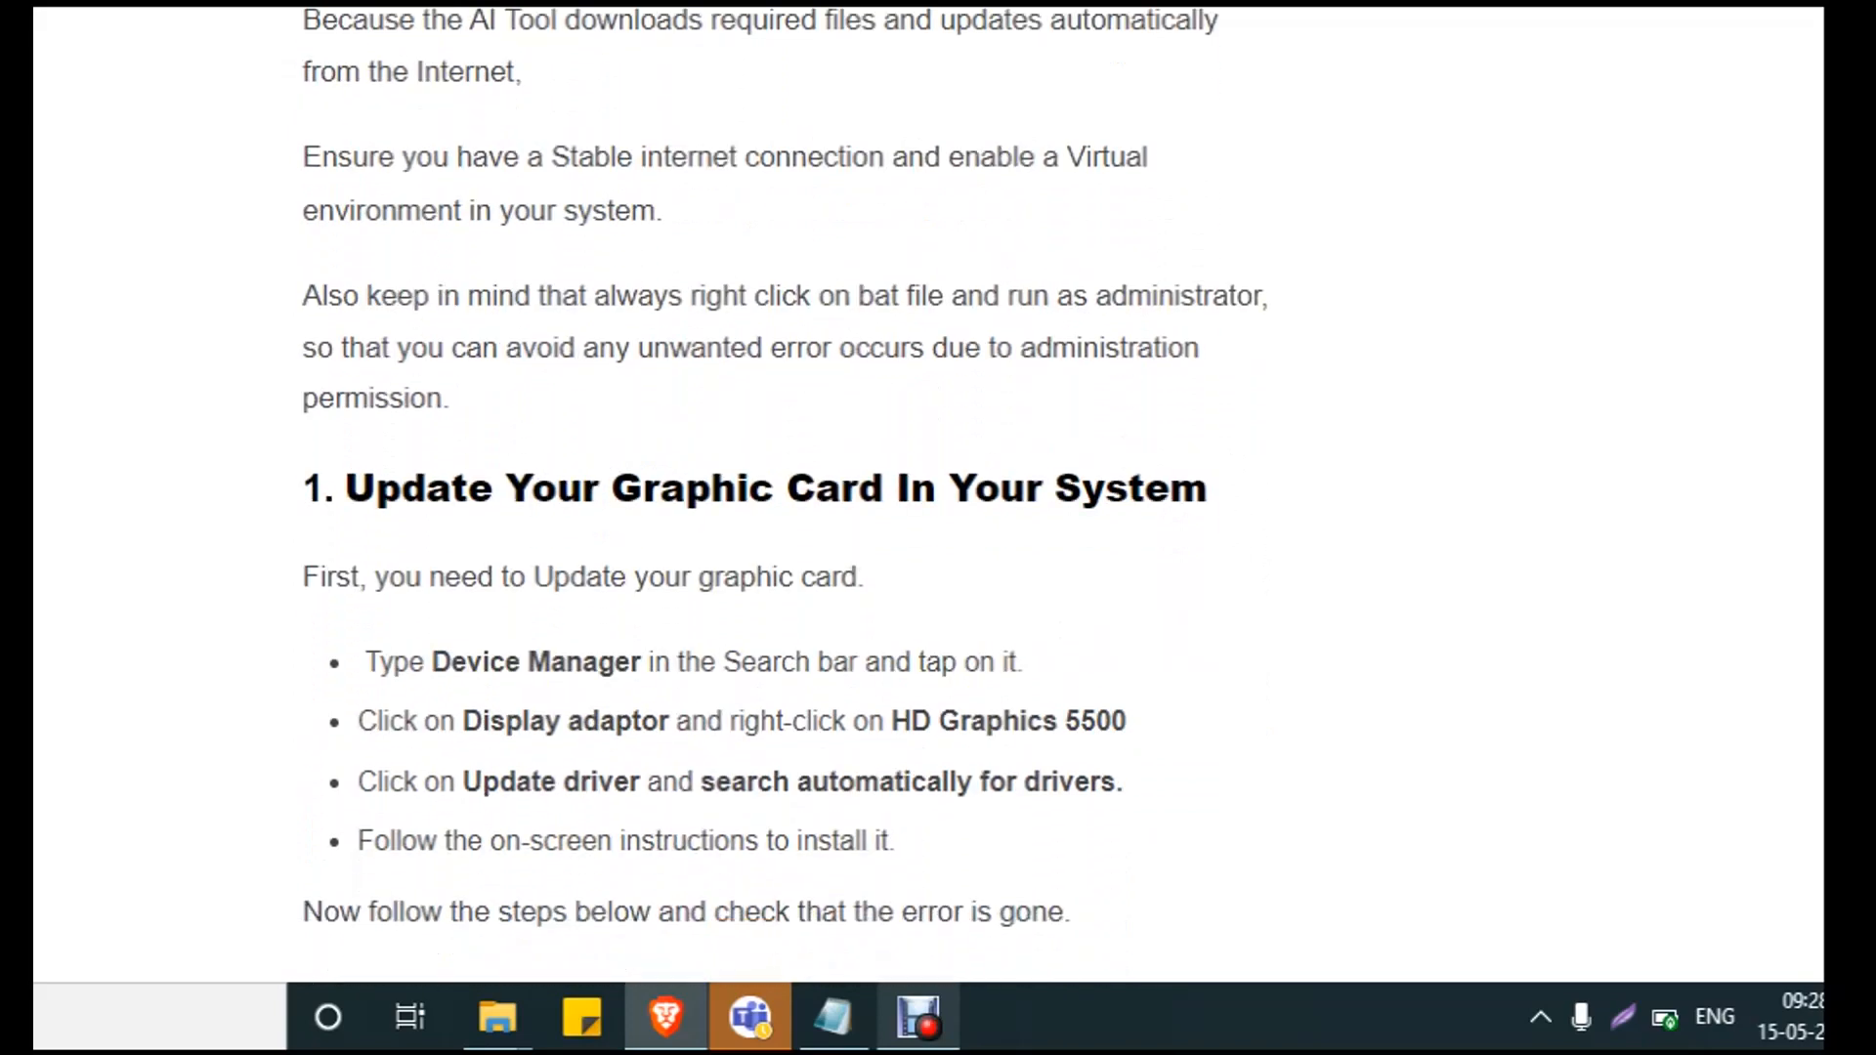
scroll("down", 3)
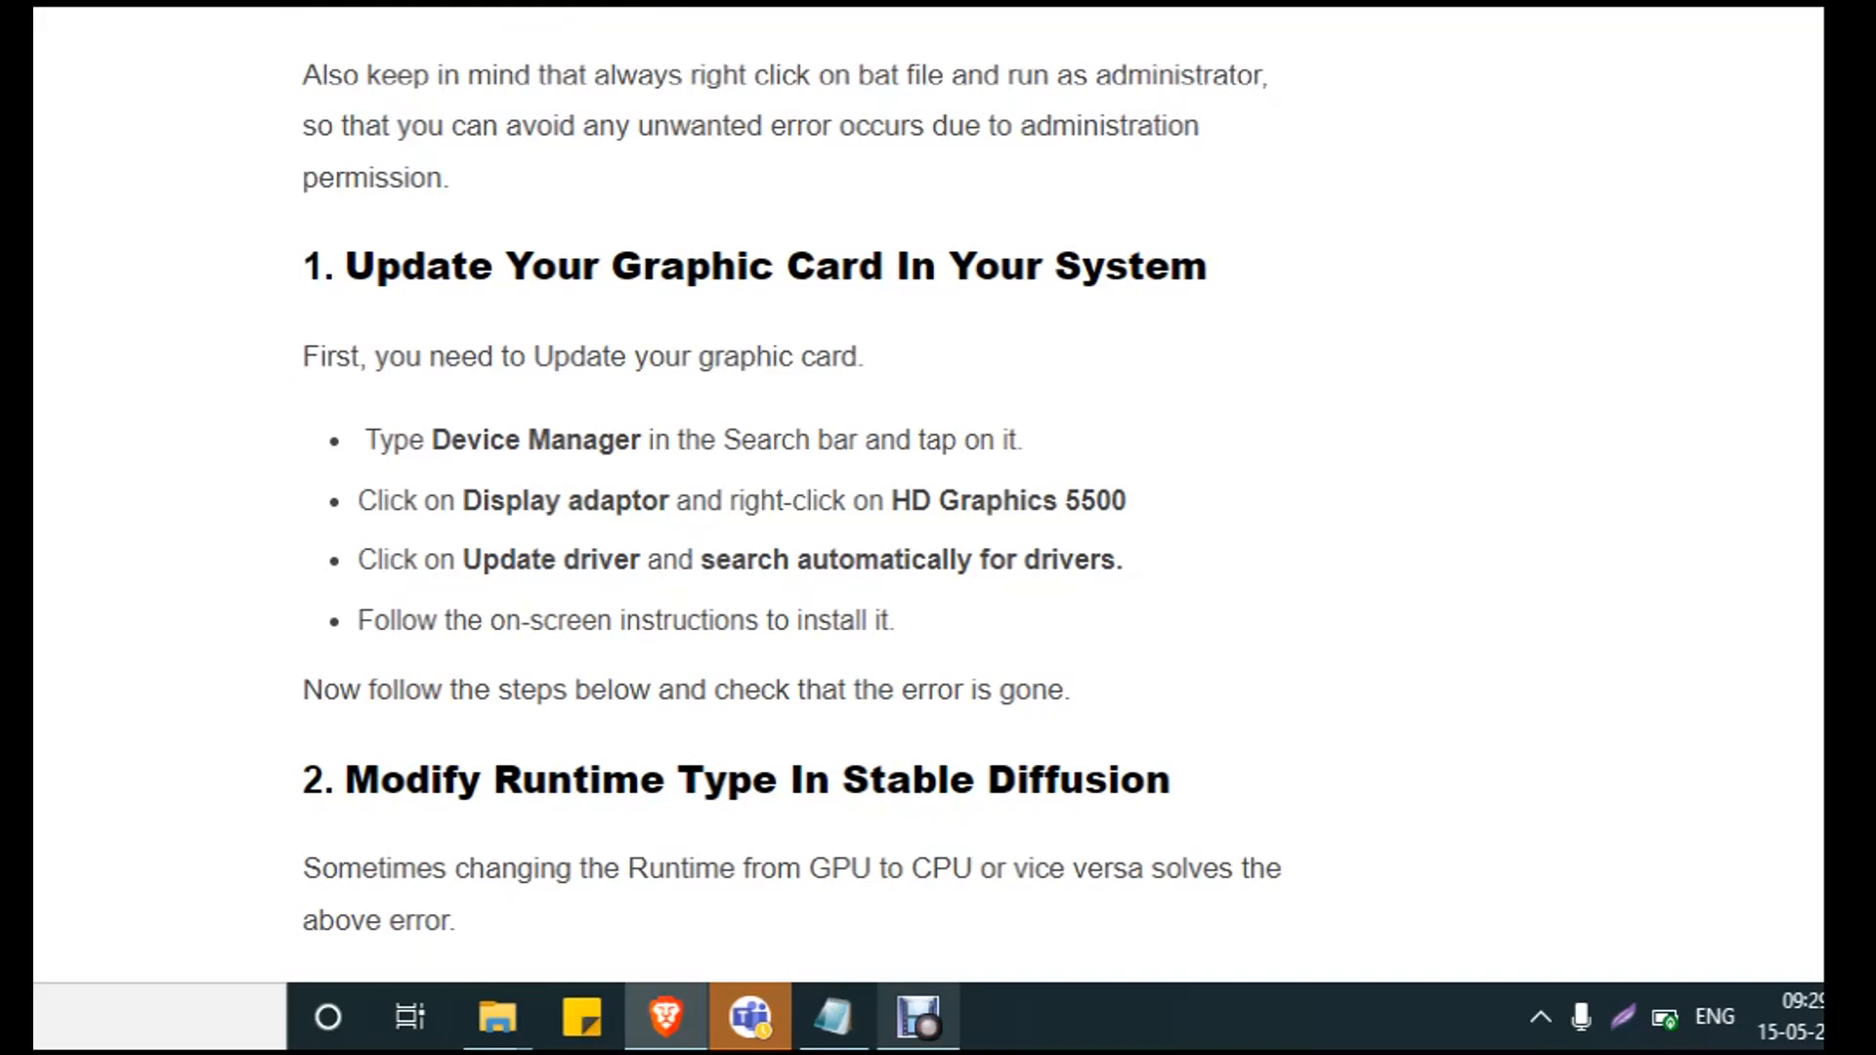
- Read 'Modify Runtime Type In Stable Diffusion' until the section 3 heading appears
scroll("down", 3)
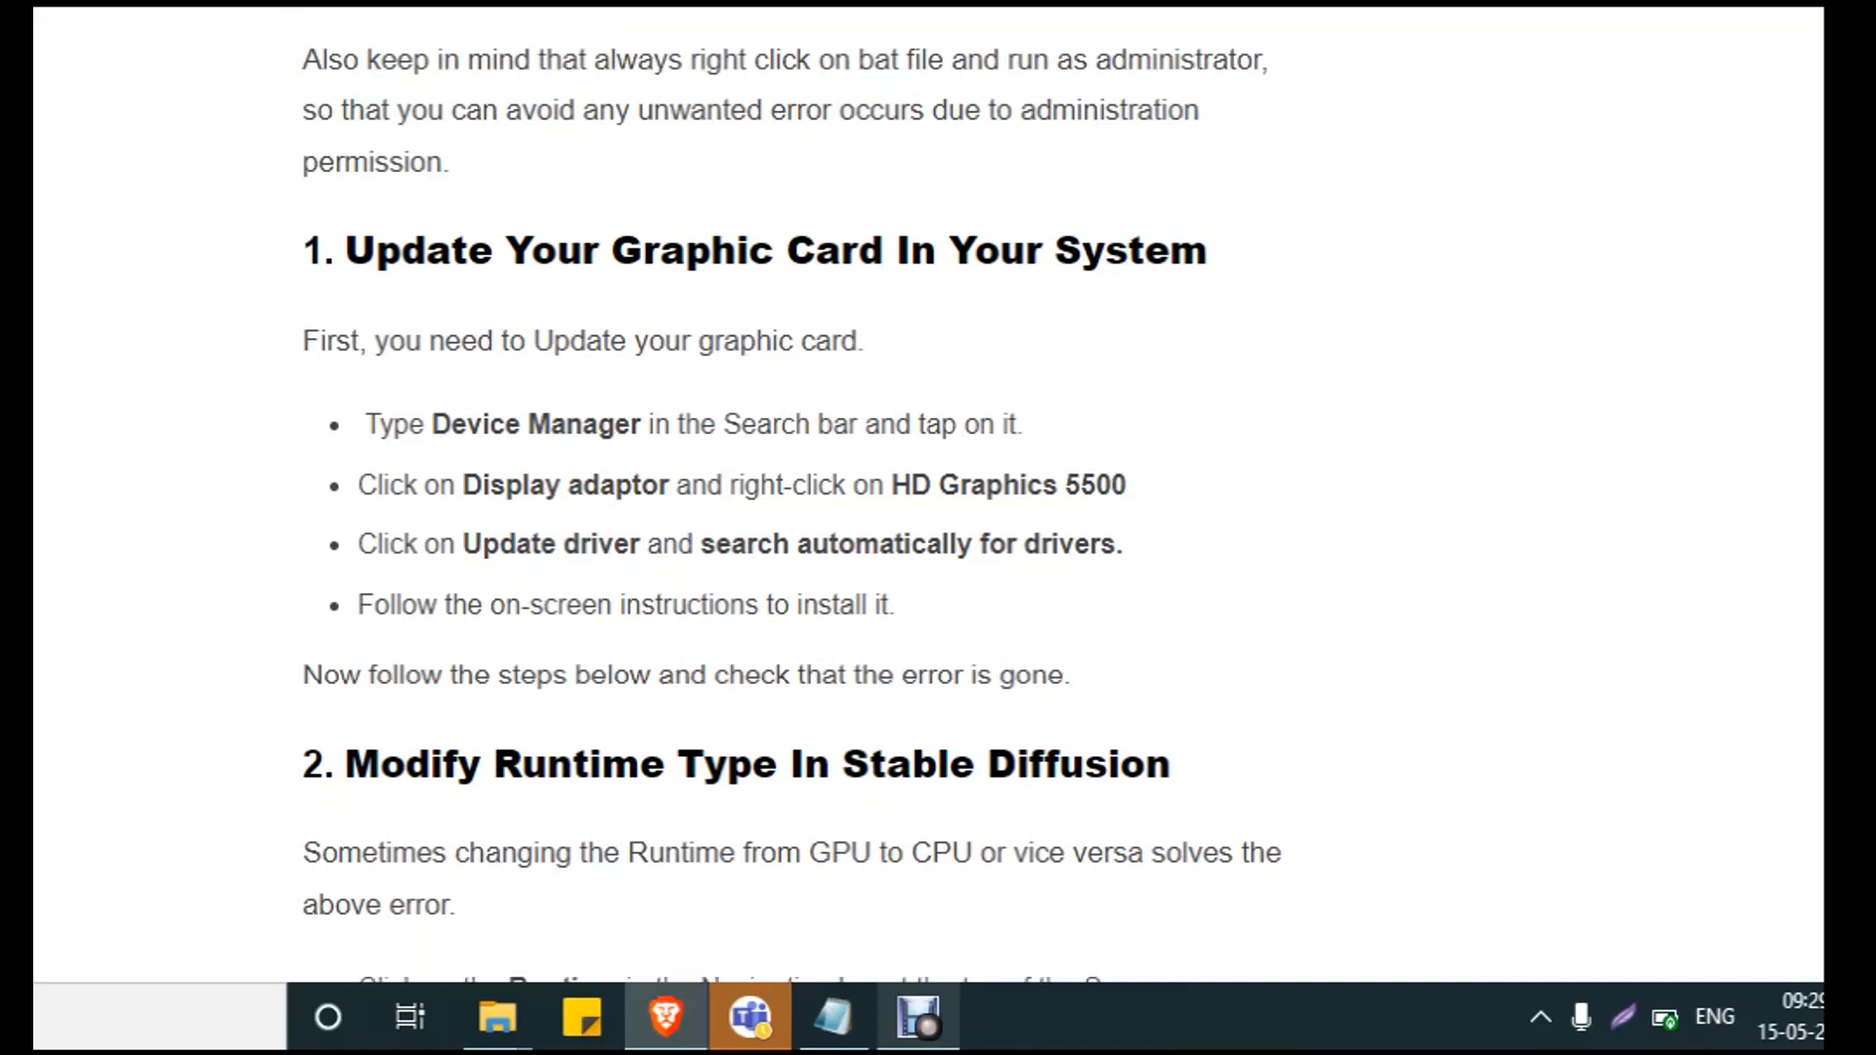
scroll("down", 3)
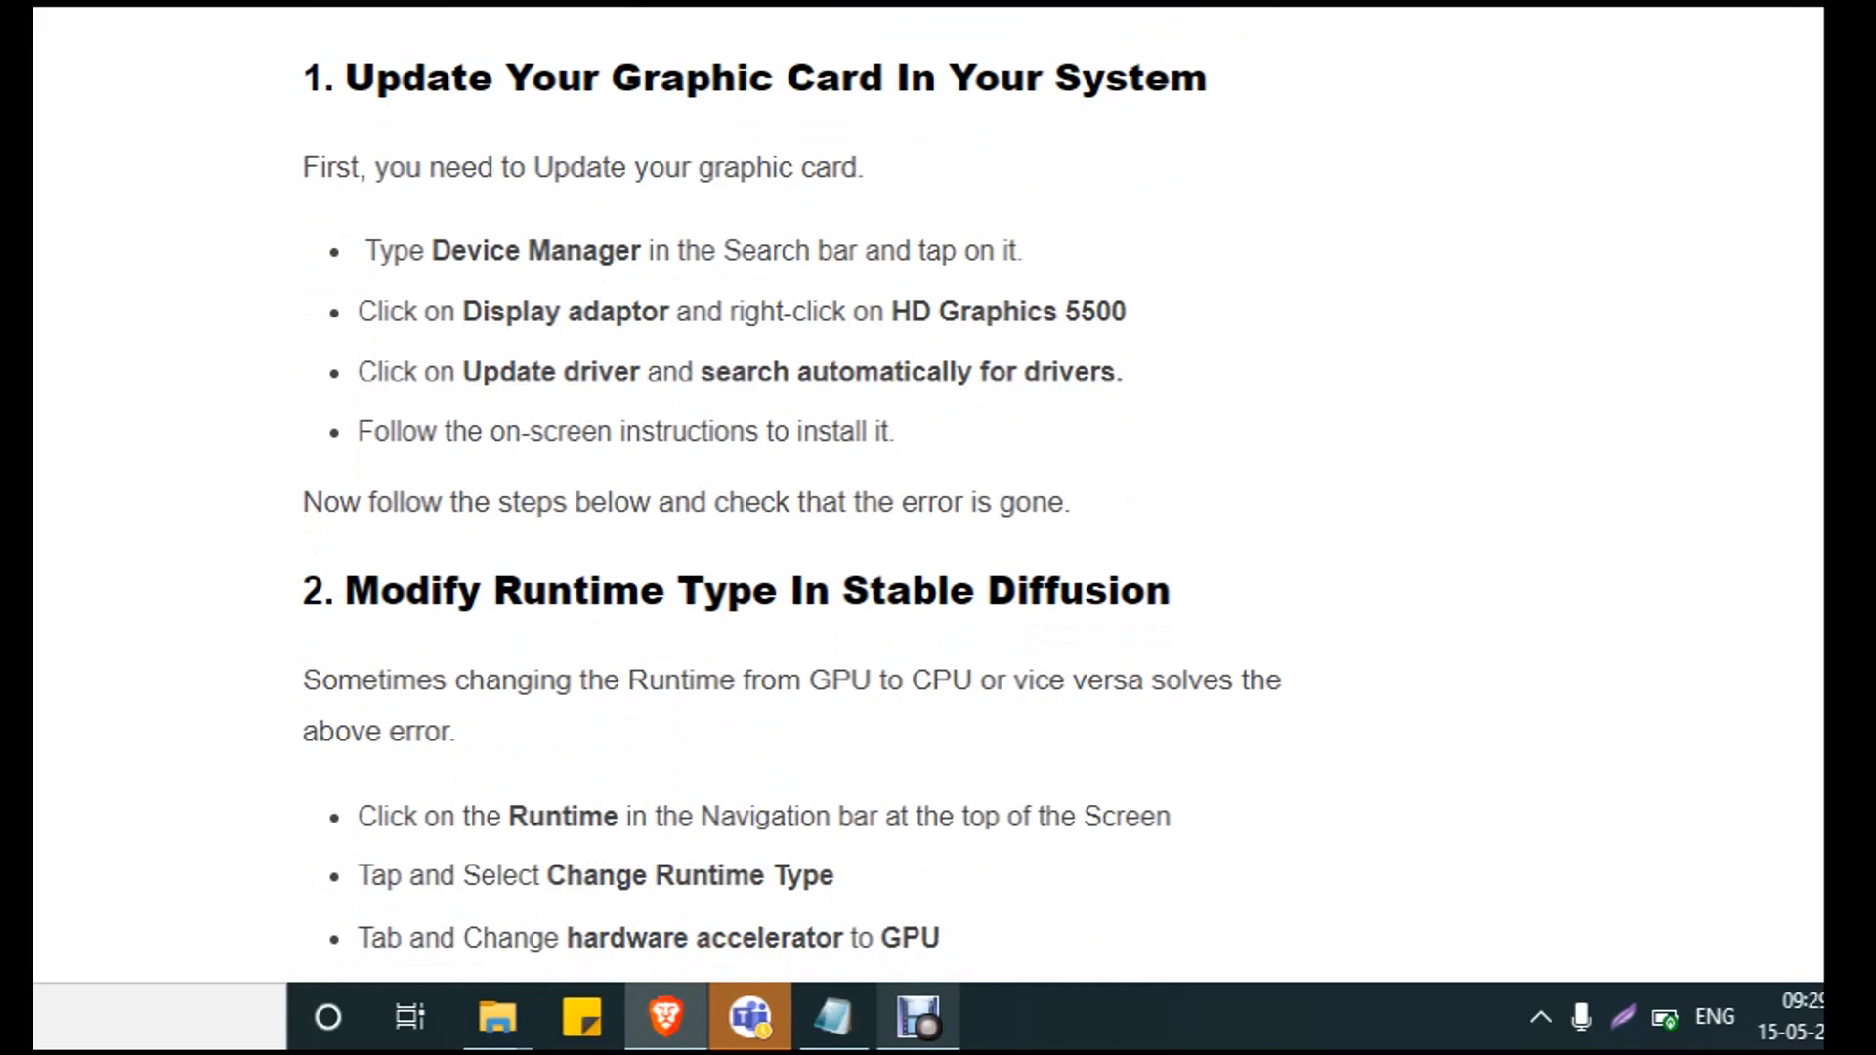
scroll("down", 3)
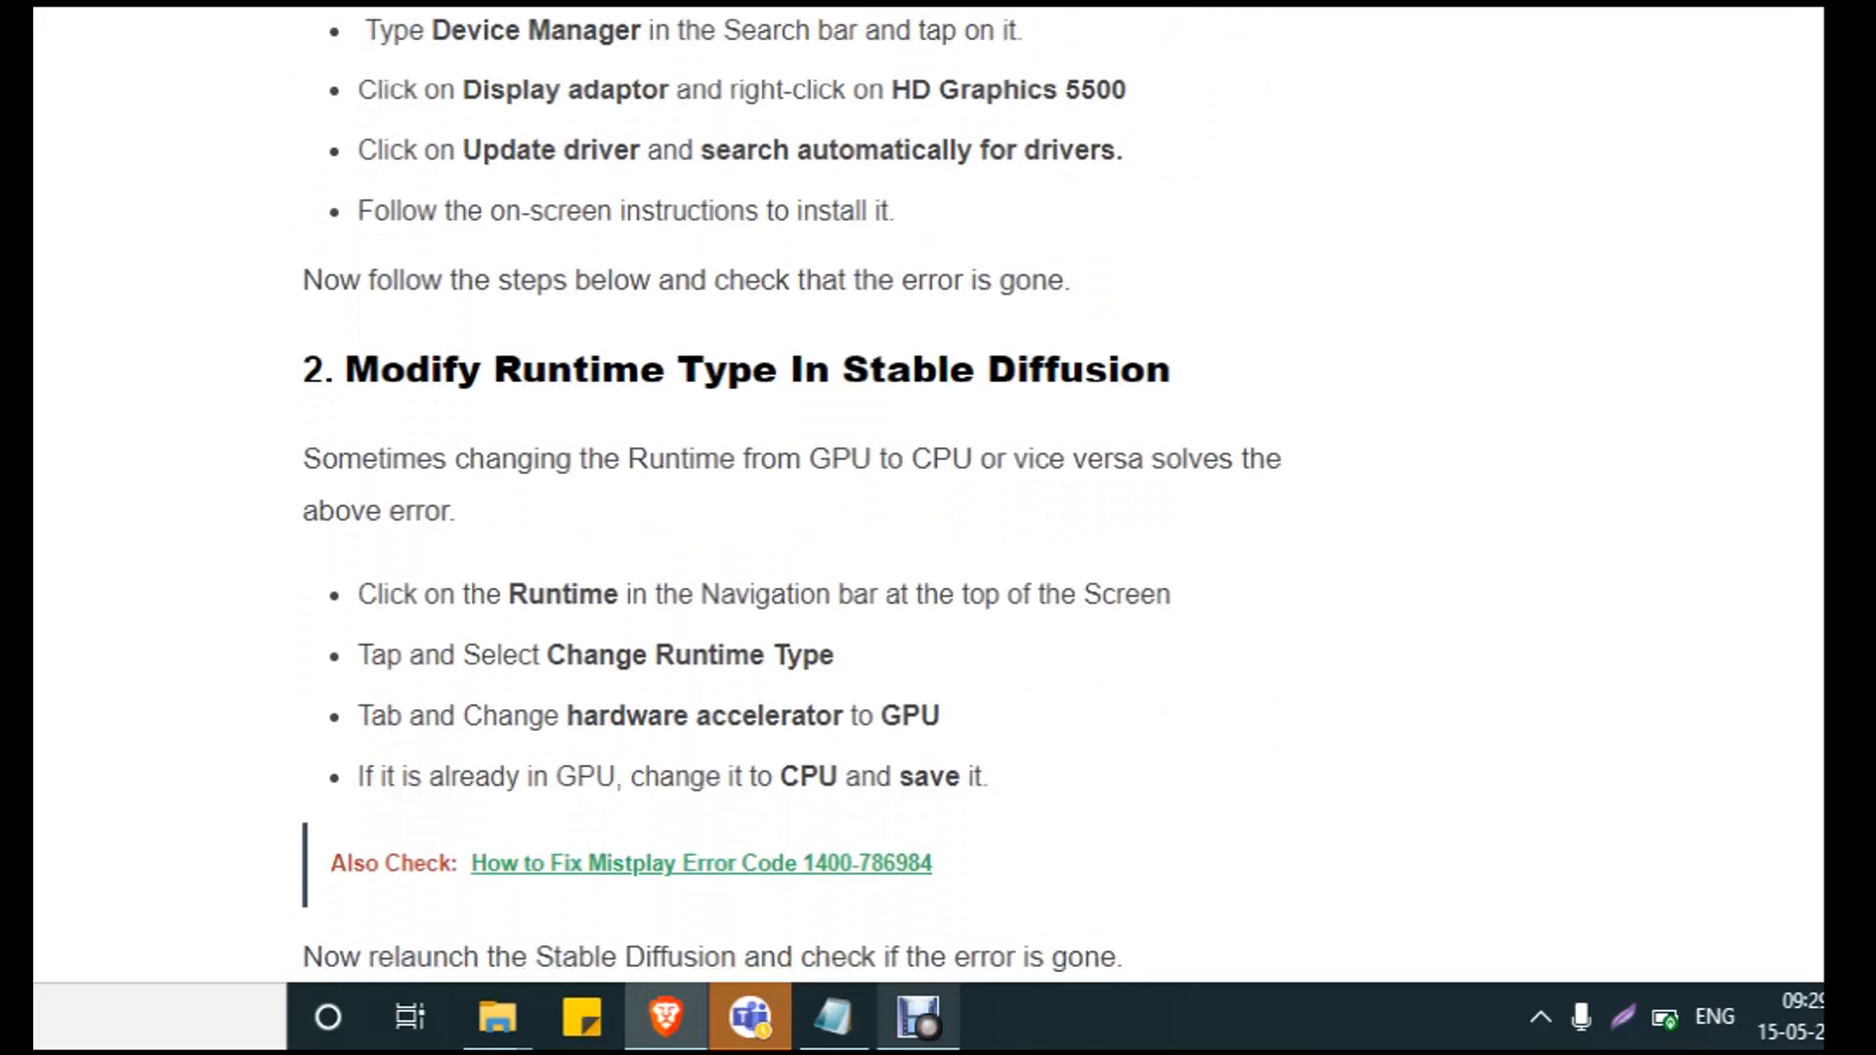
scroll("down", 3)
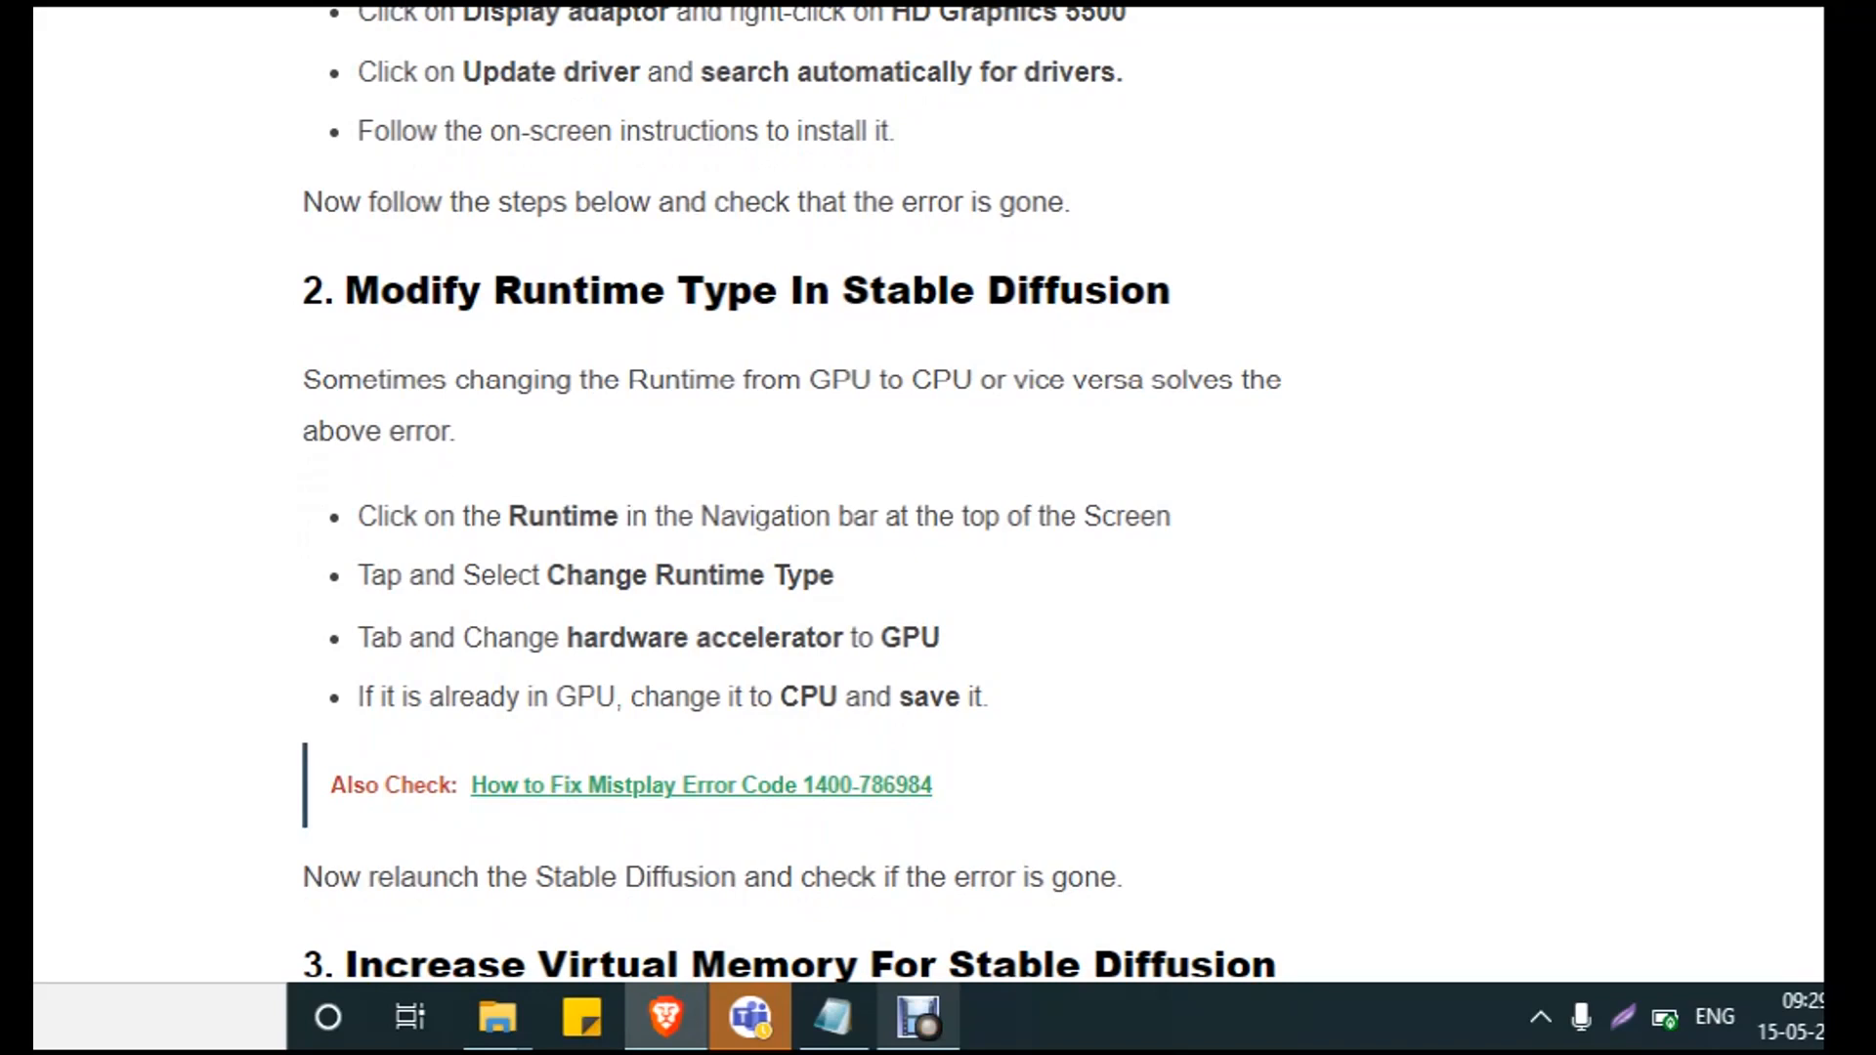
scroll("down", 3)
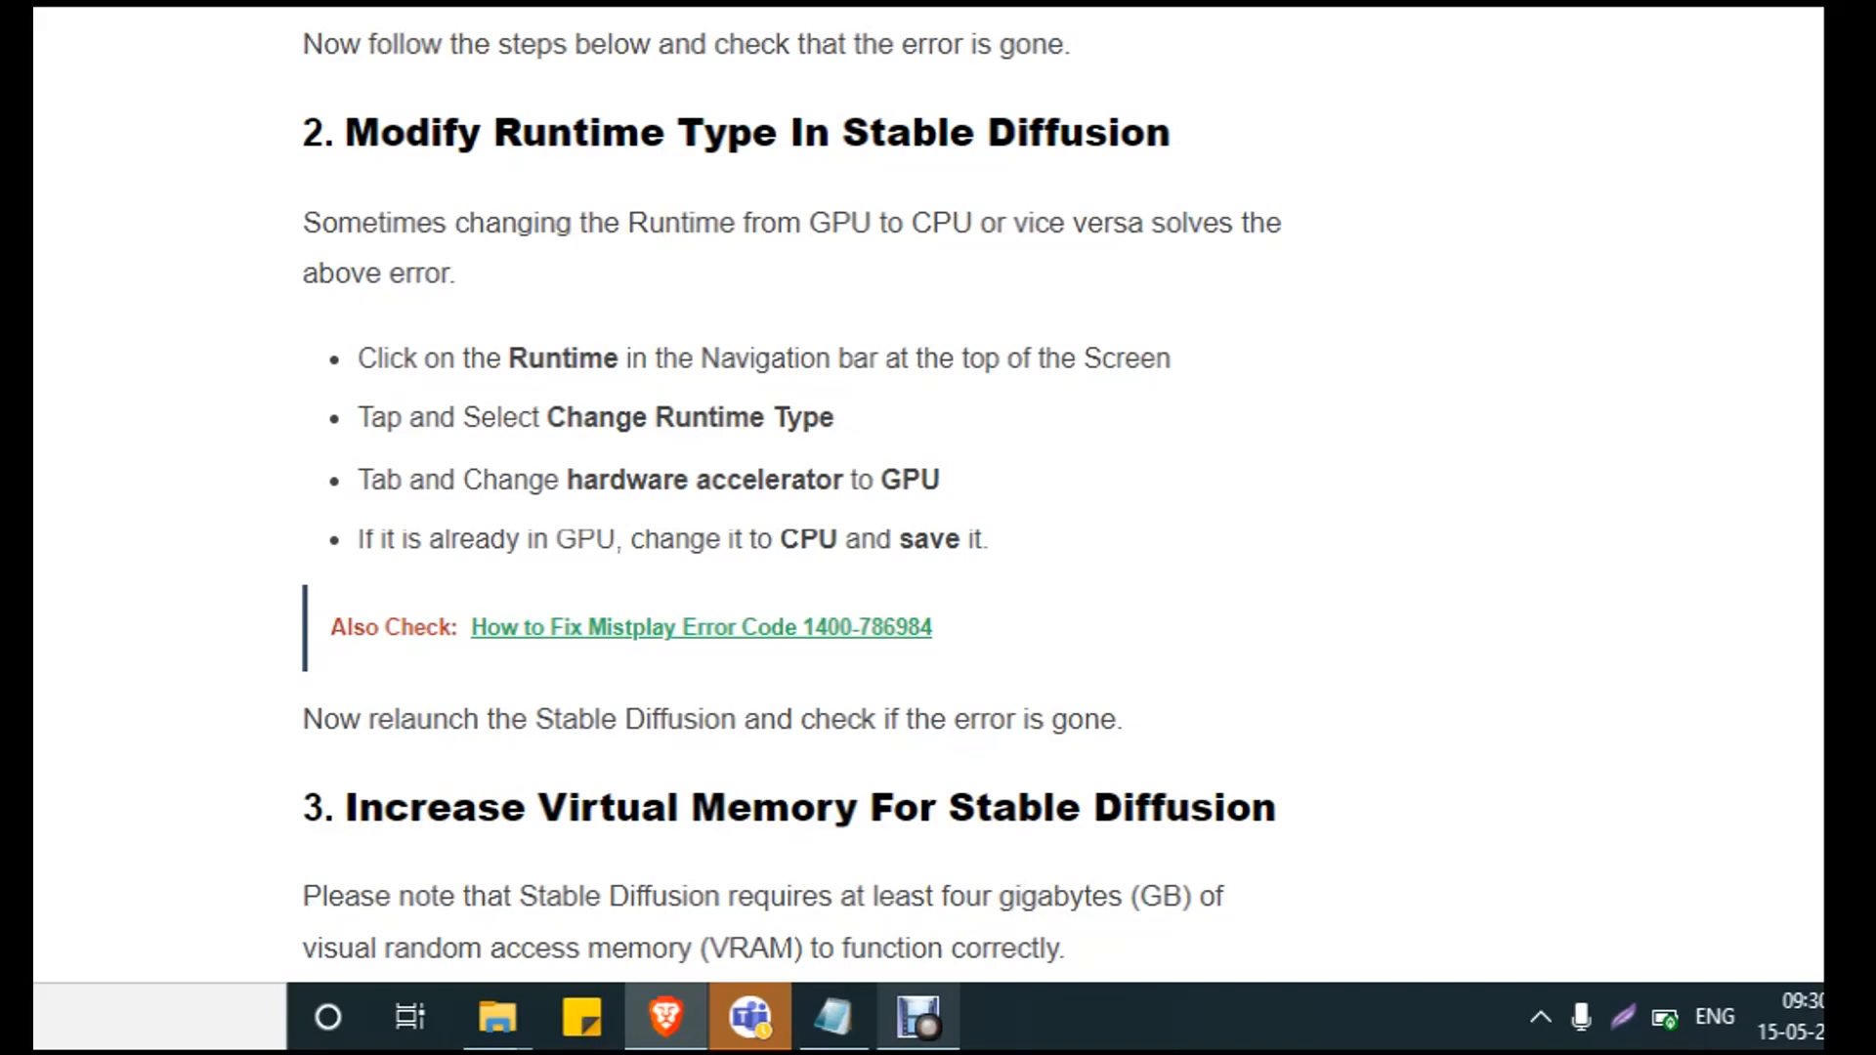
scroll("down", 3)
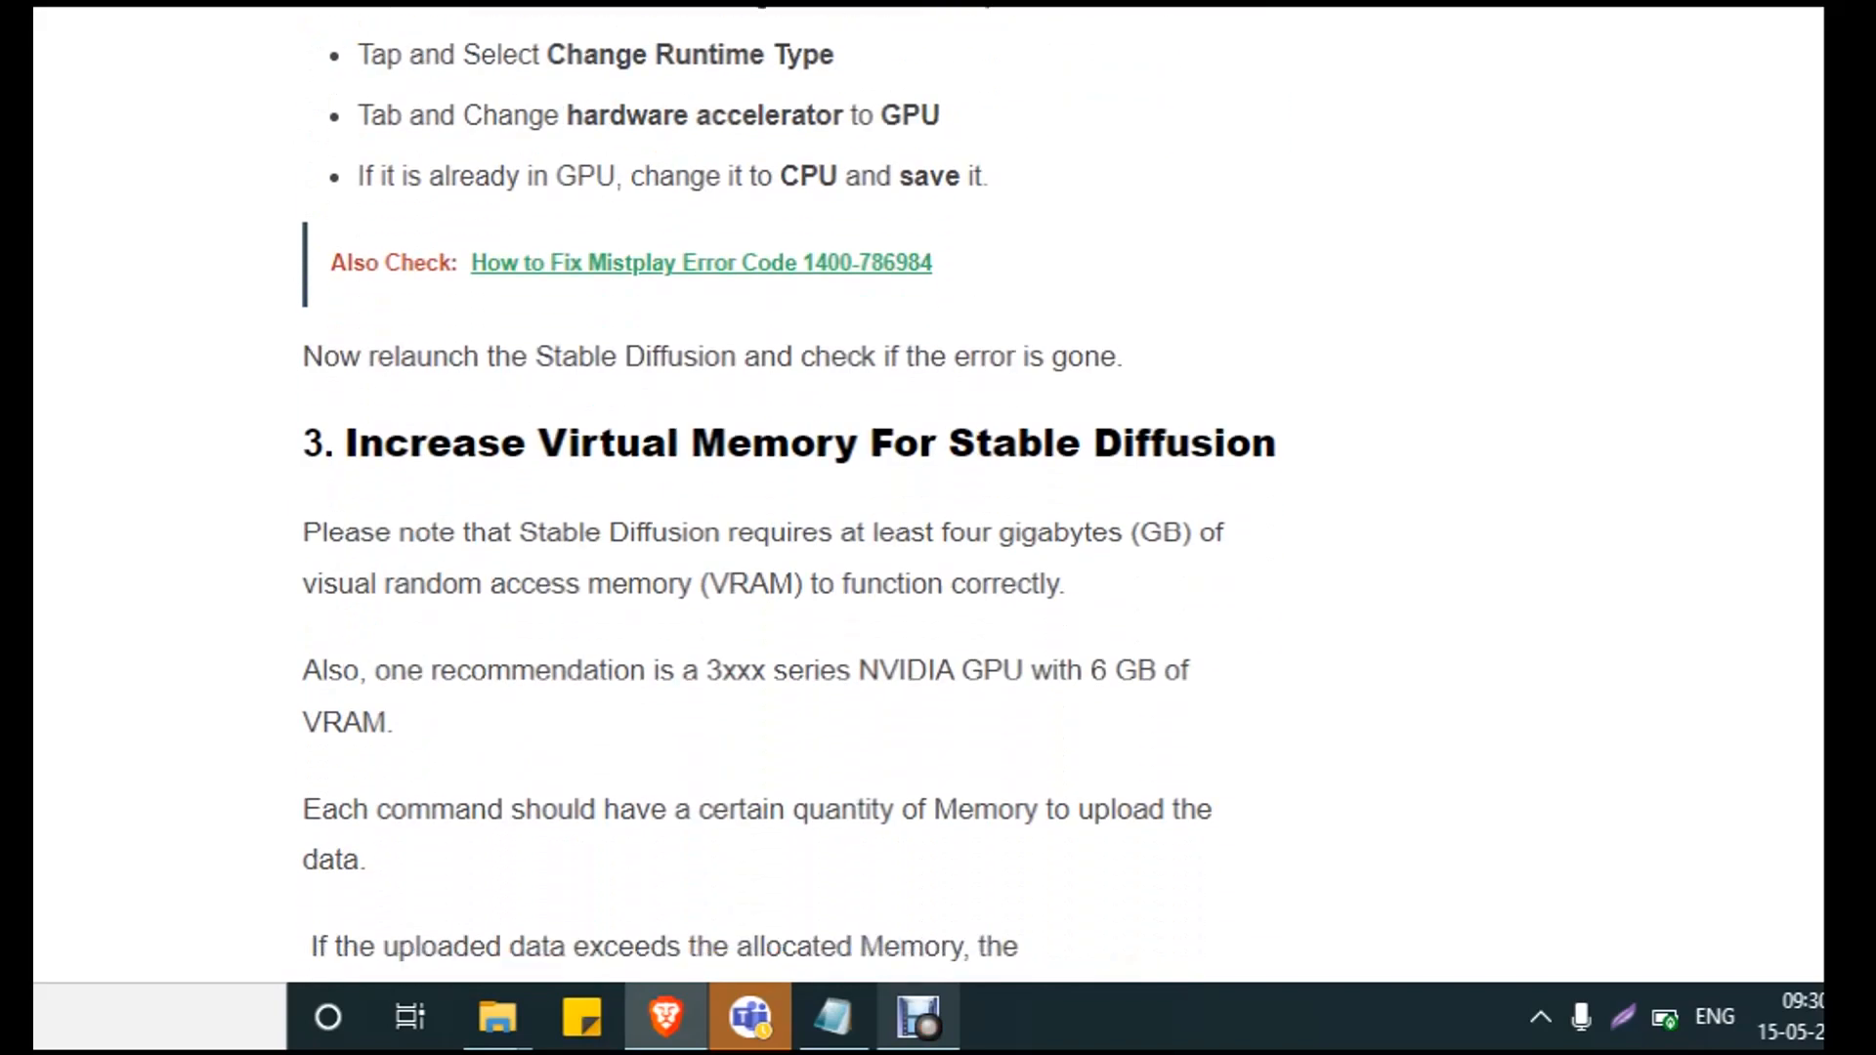
- Read 'Increase Virtual Memory For Stable Diffusion' down to the Huggingface cache heading
scroll("down", 3)
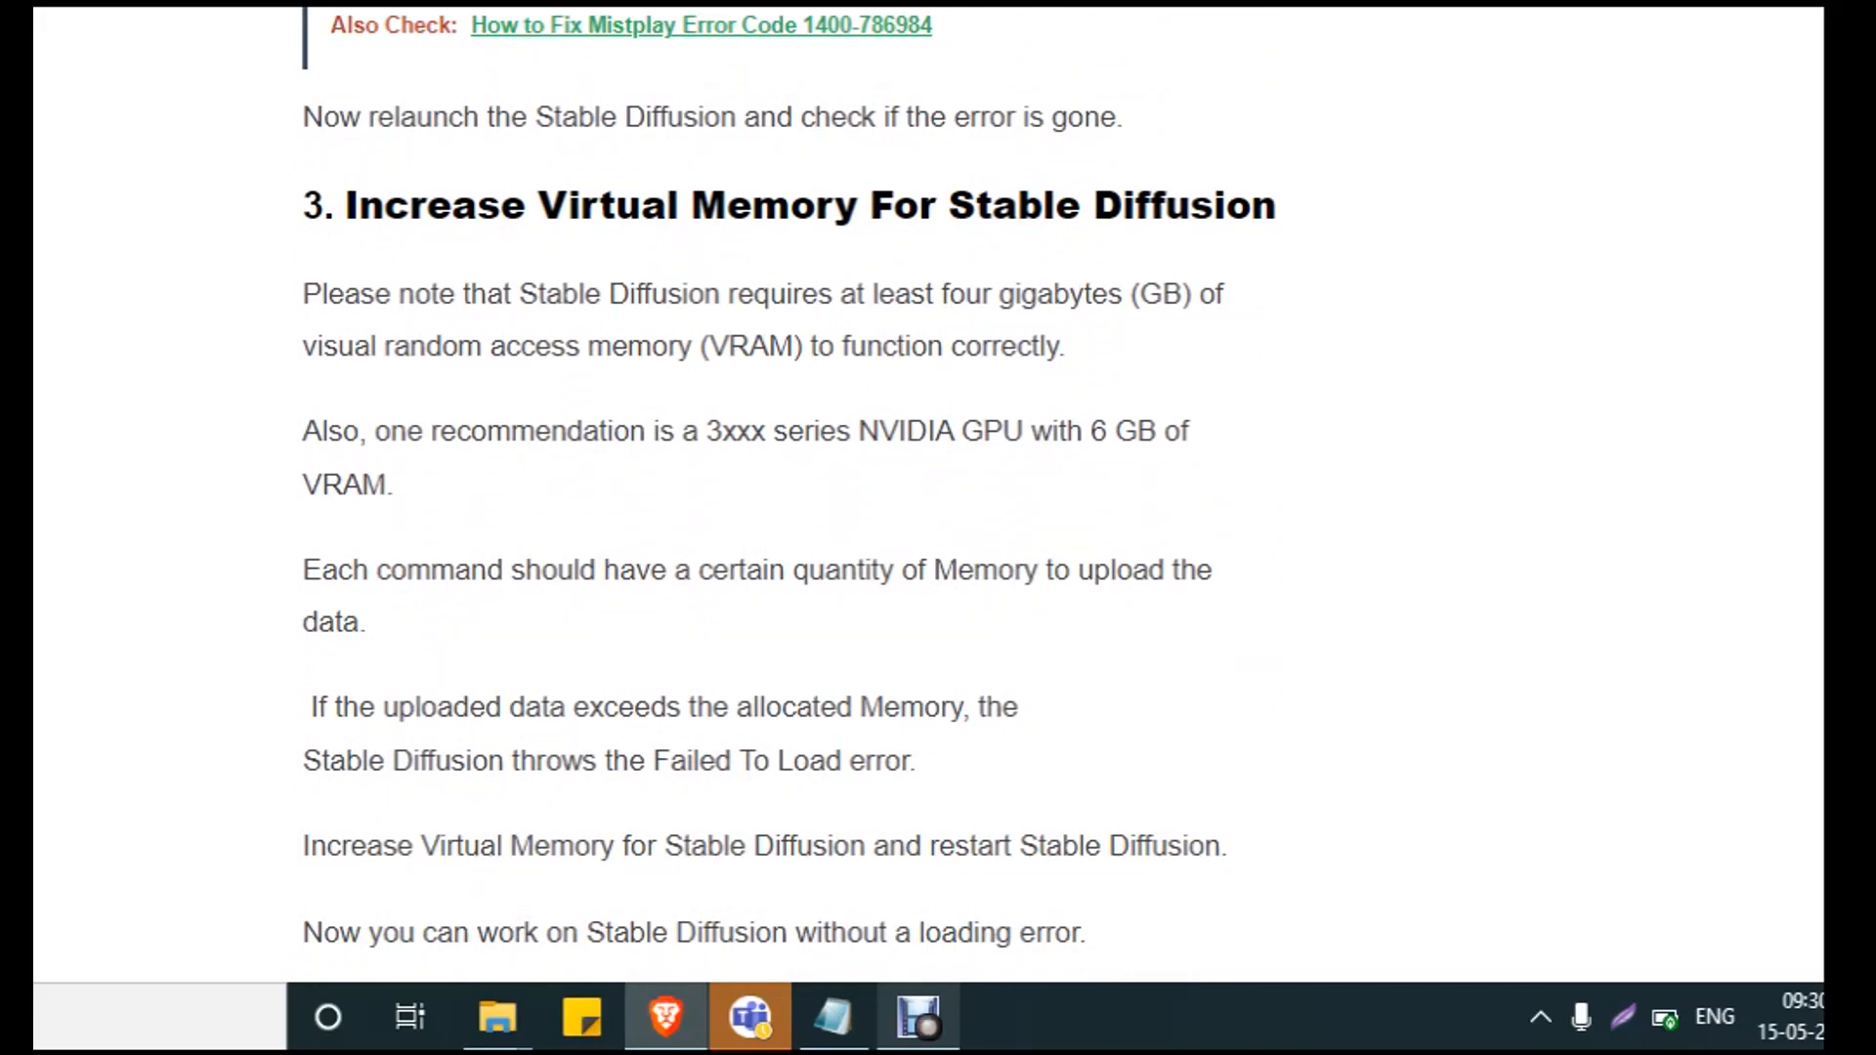
scroll("down", 3)
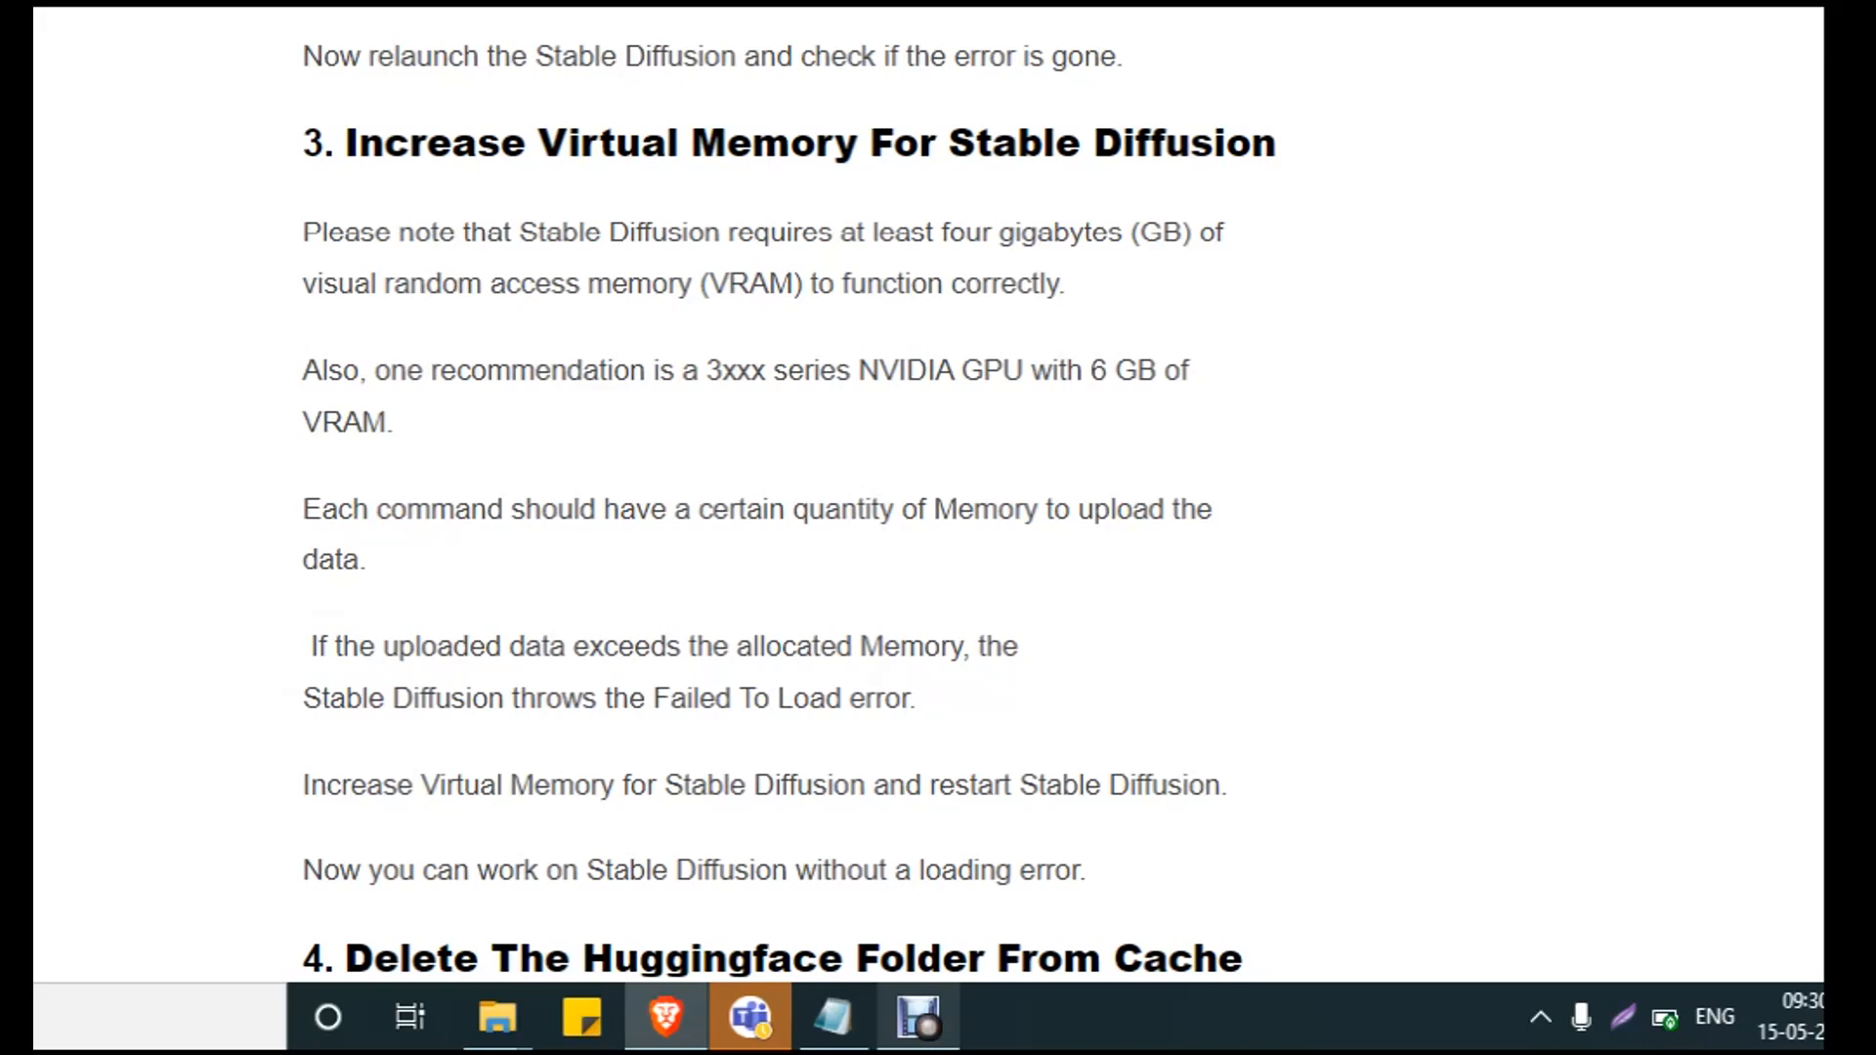
- Read the Huggingface cache deletion steps and highlight CURRENTUSER in the cache path
scroll("down", 3)
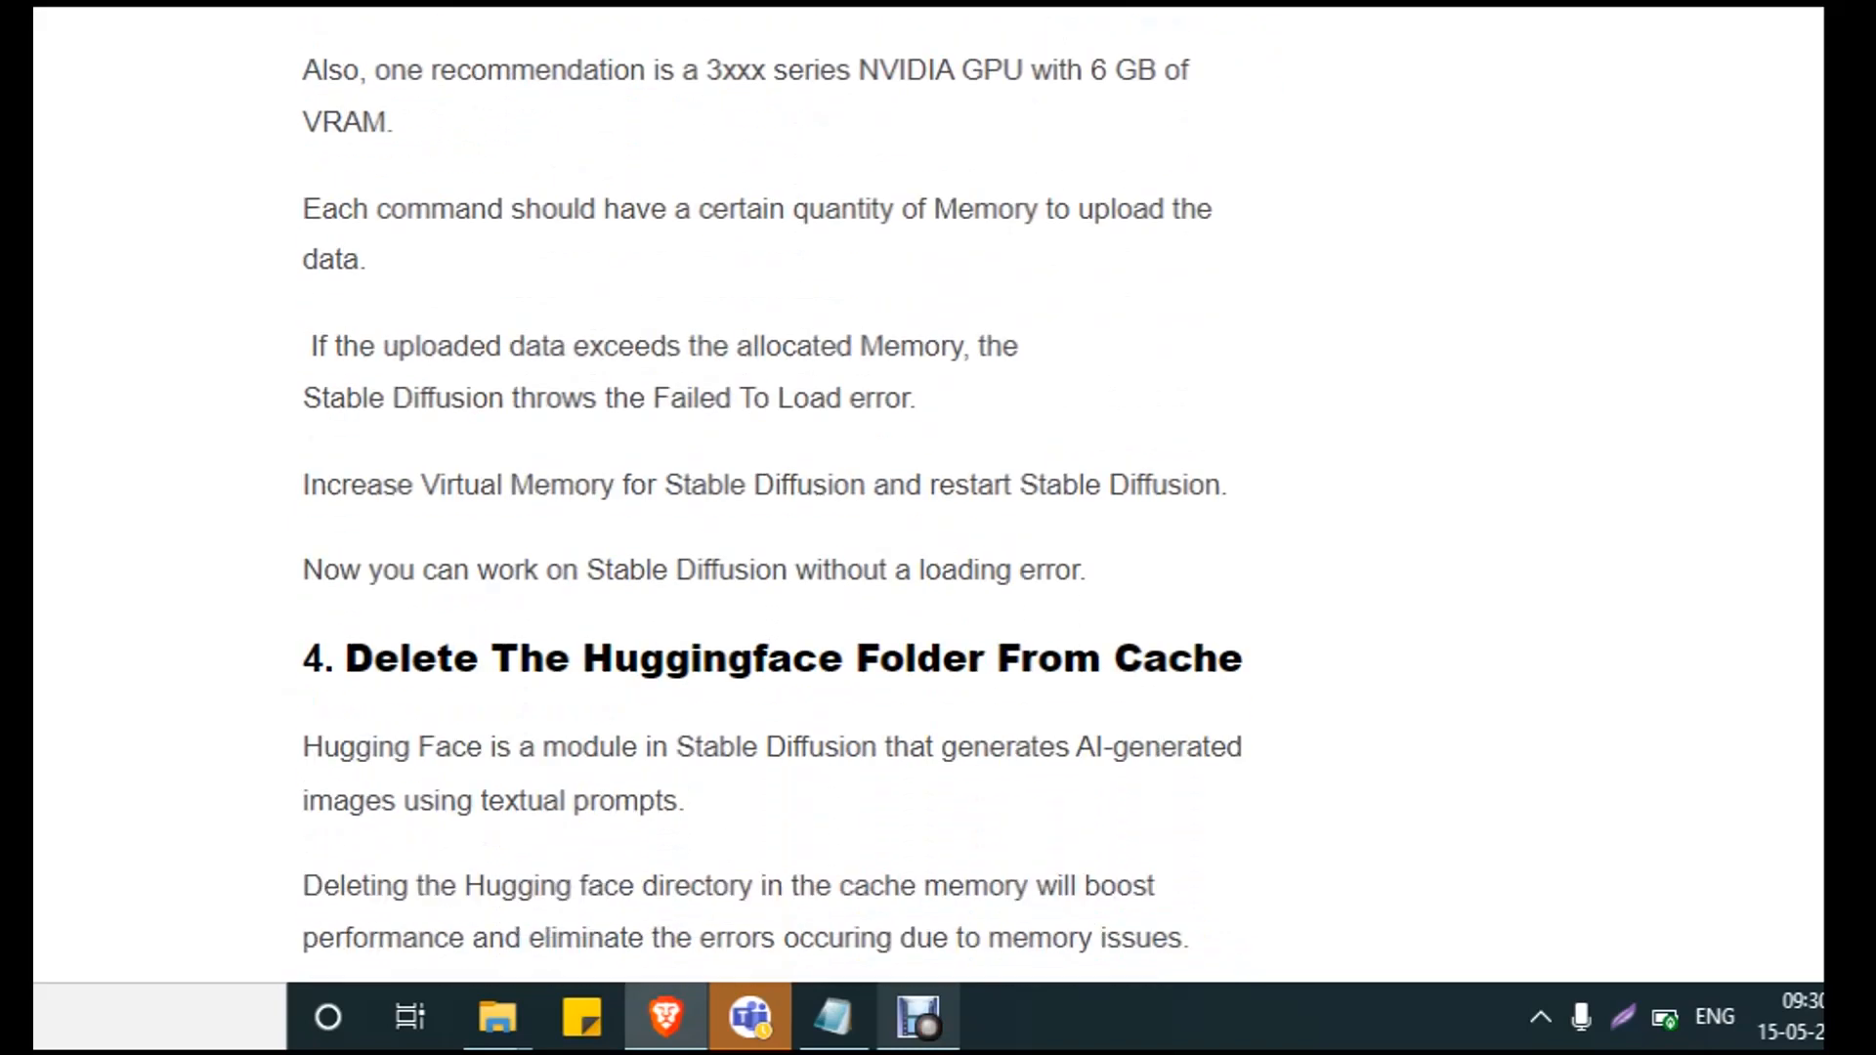
scroll("down", 3)
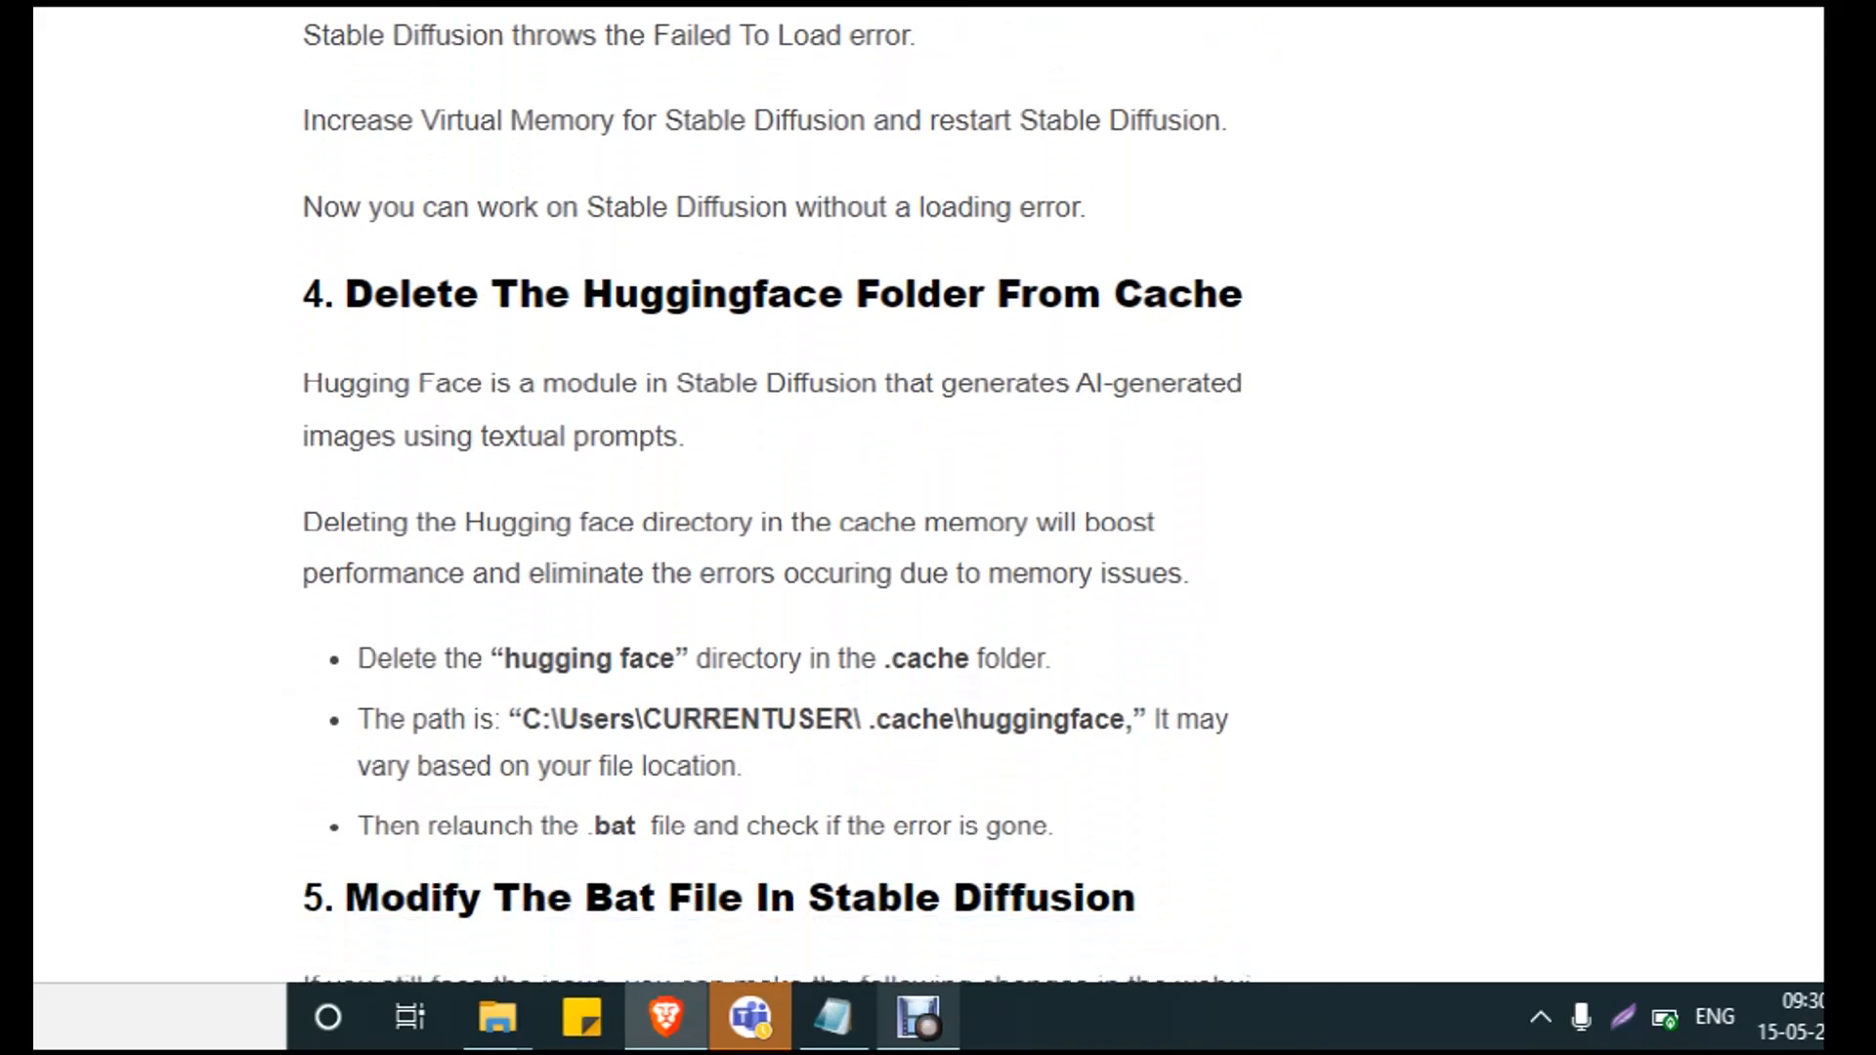
scroll("down", 3)
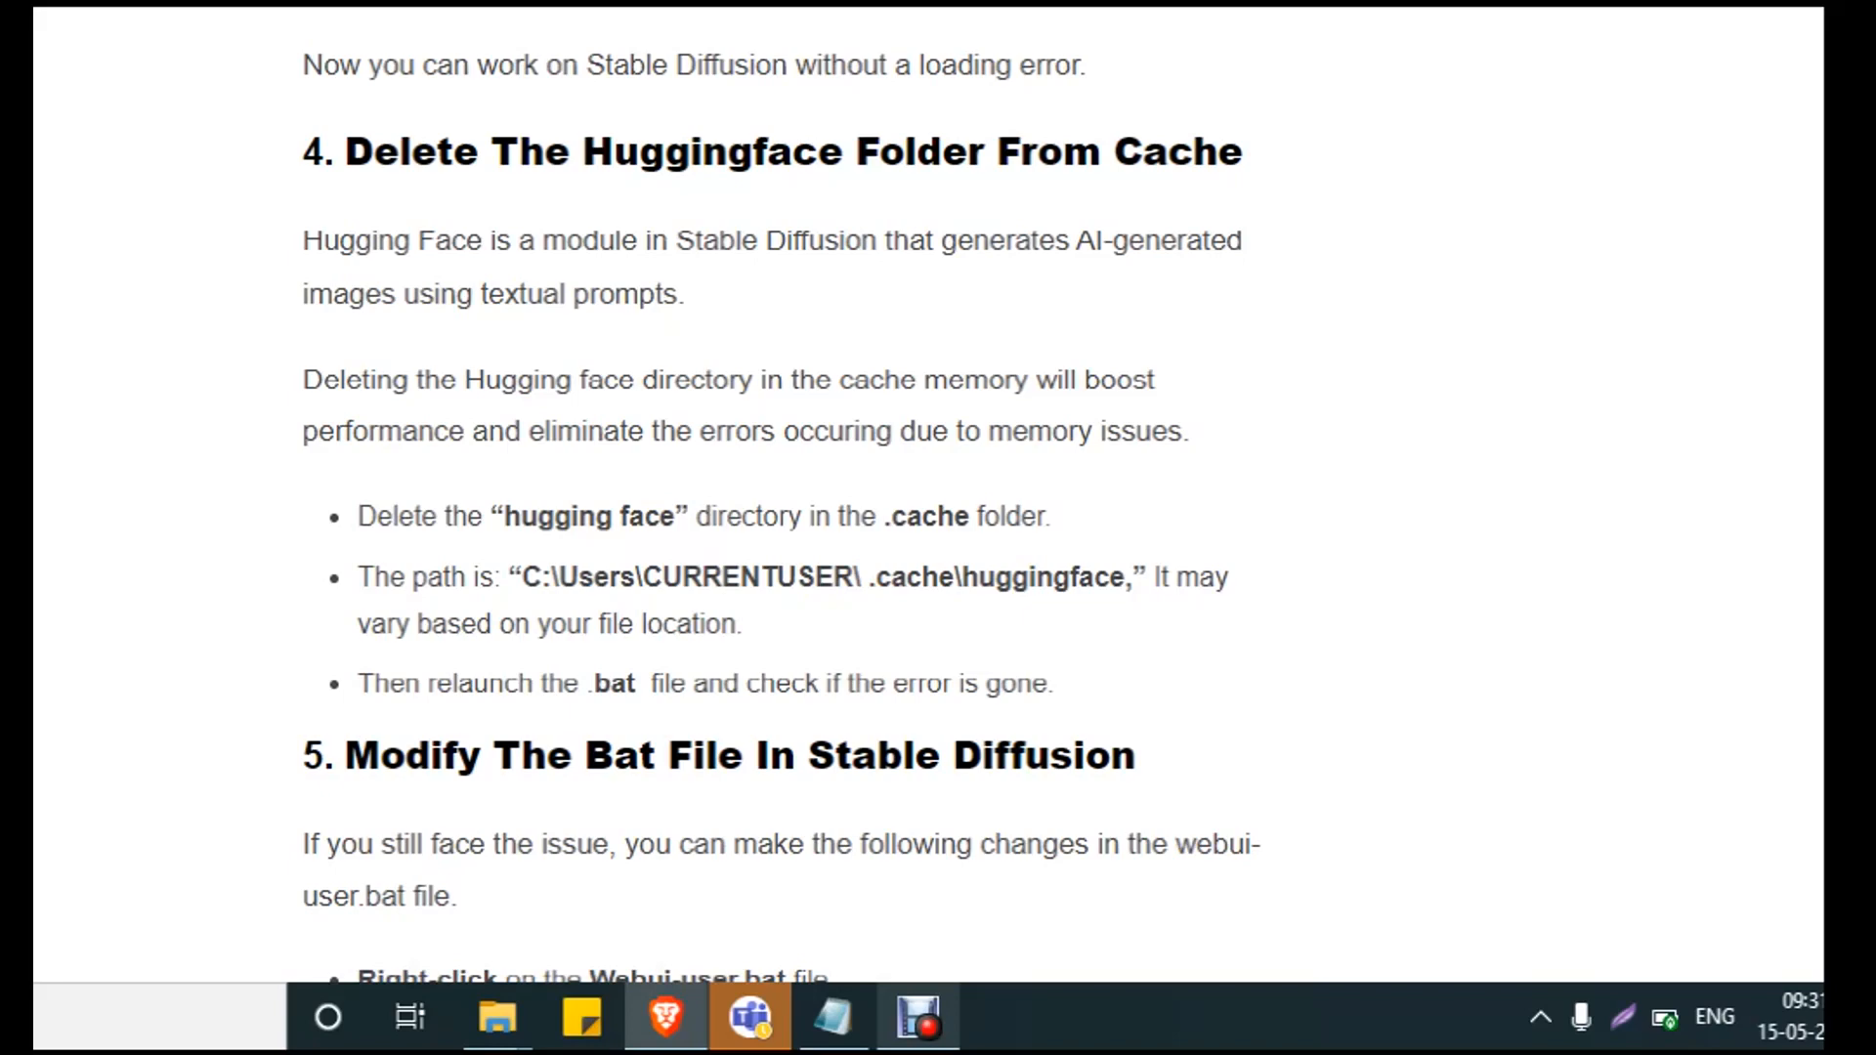
scroll("down", 3)
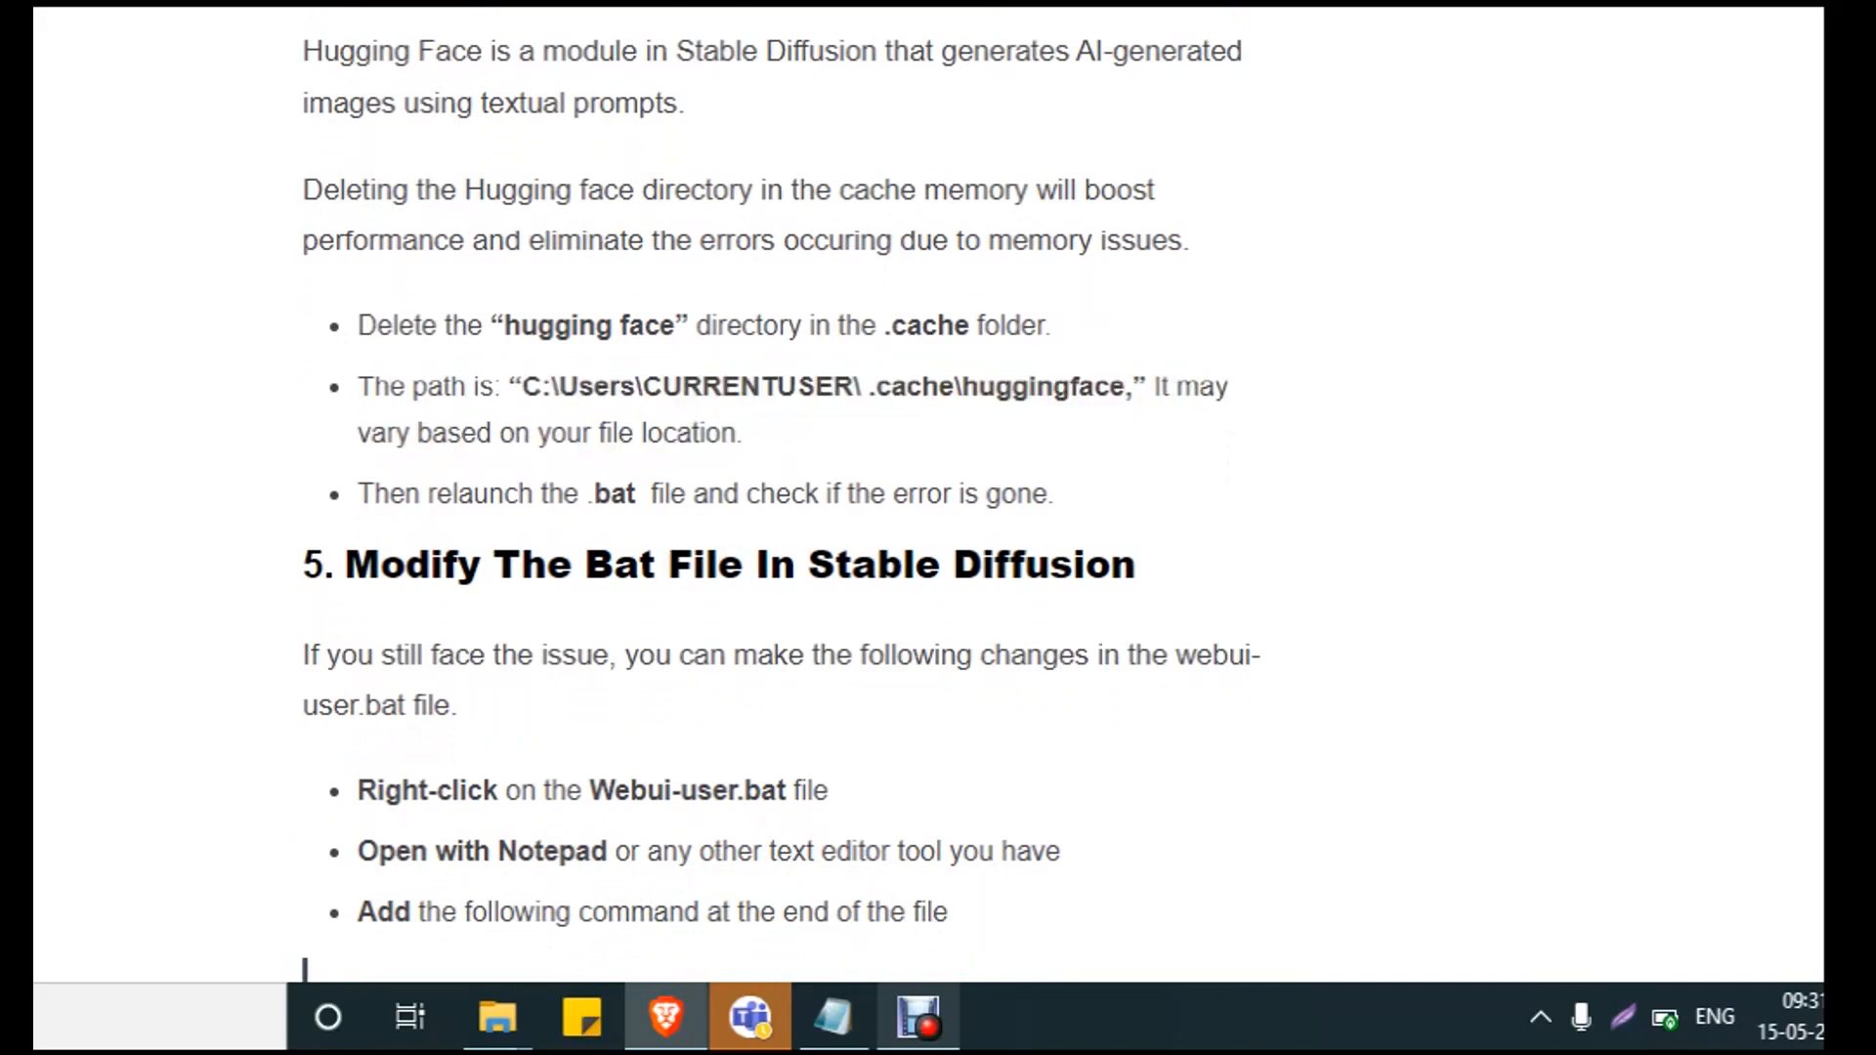
double_click(736, 387)
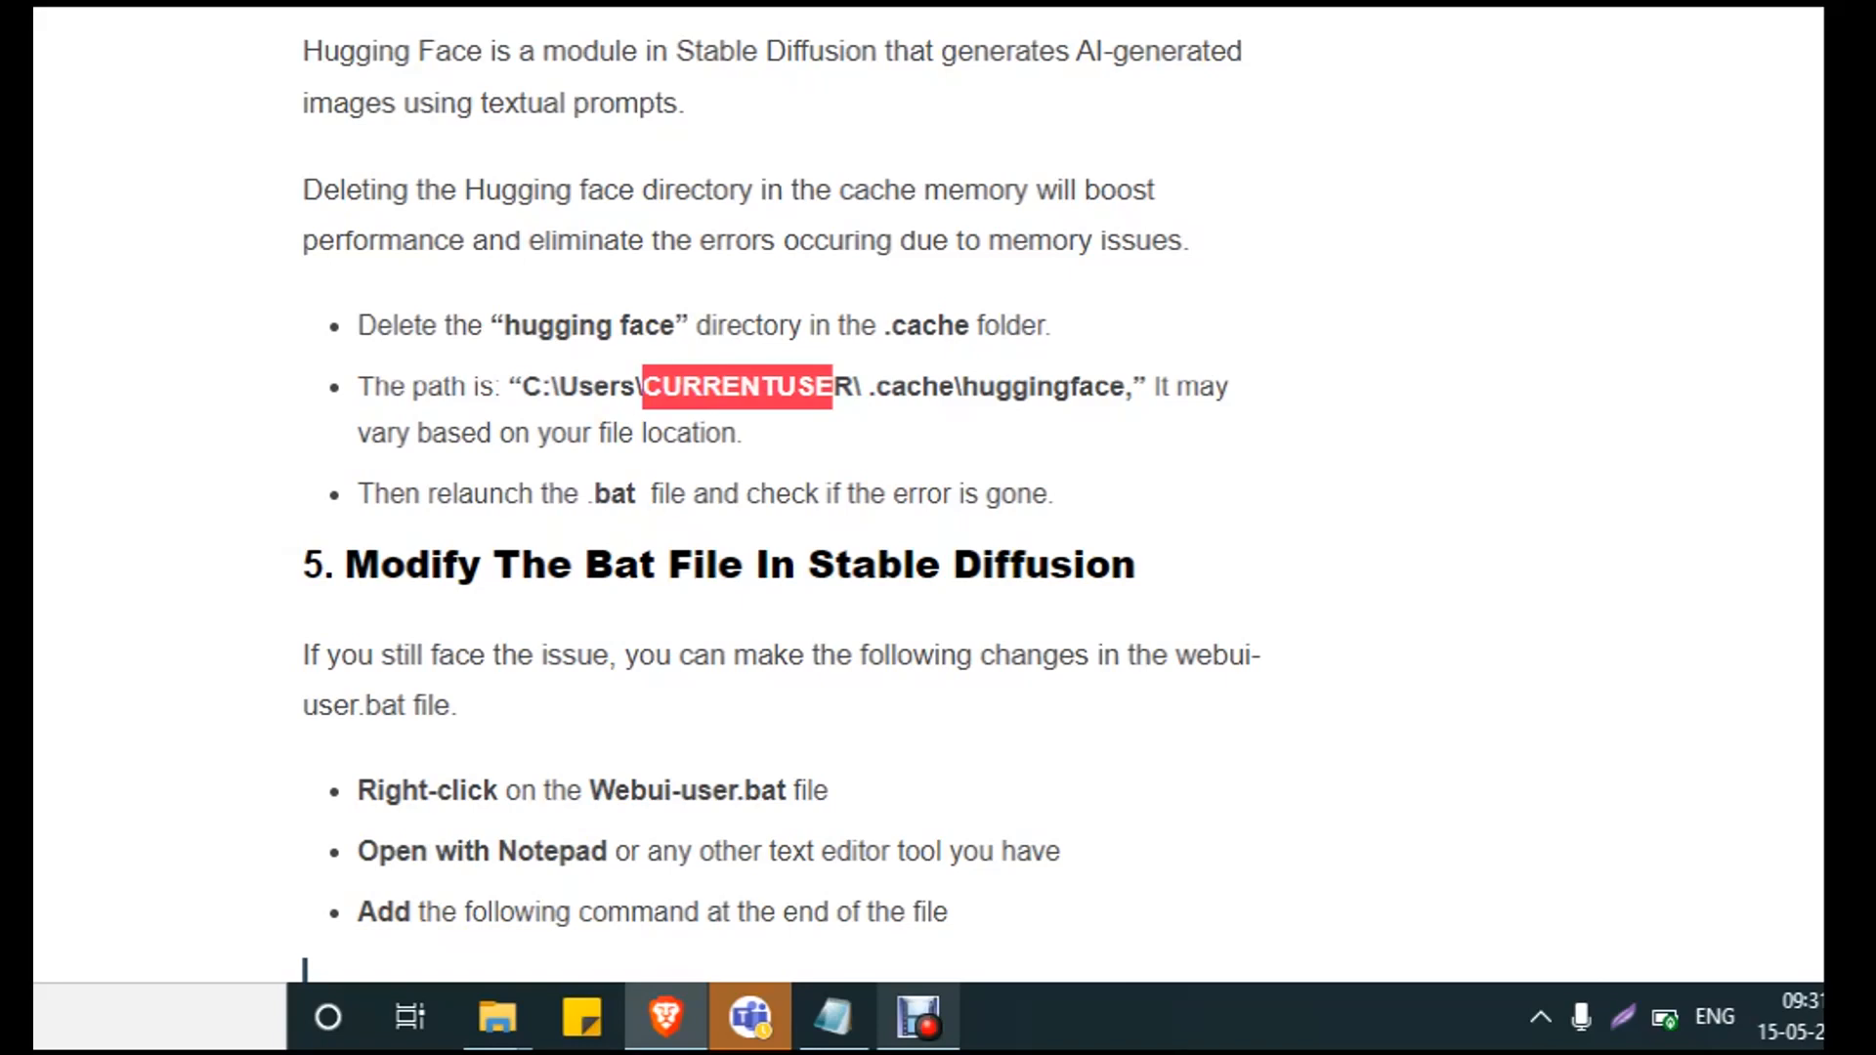
- Read the bat-file section through the lowvram and xformers COMMANDLINE_ARGS to the Venv advice
scroll("down", 3)
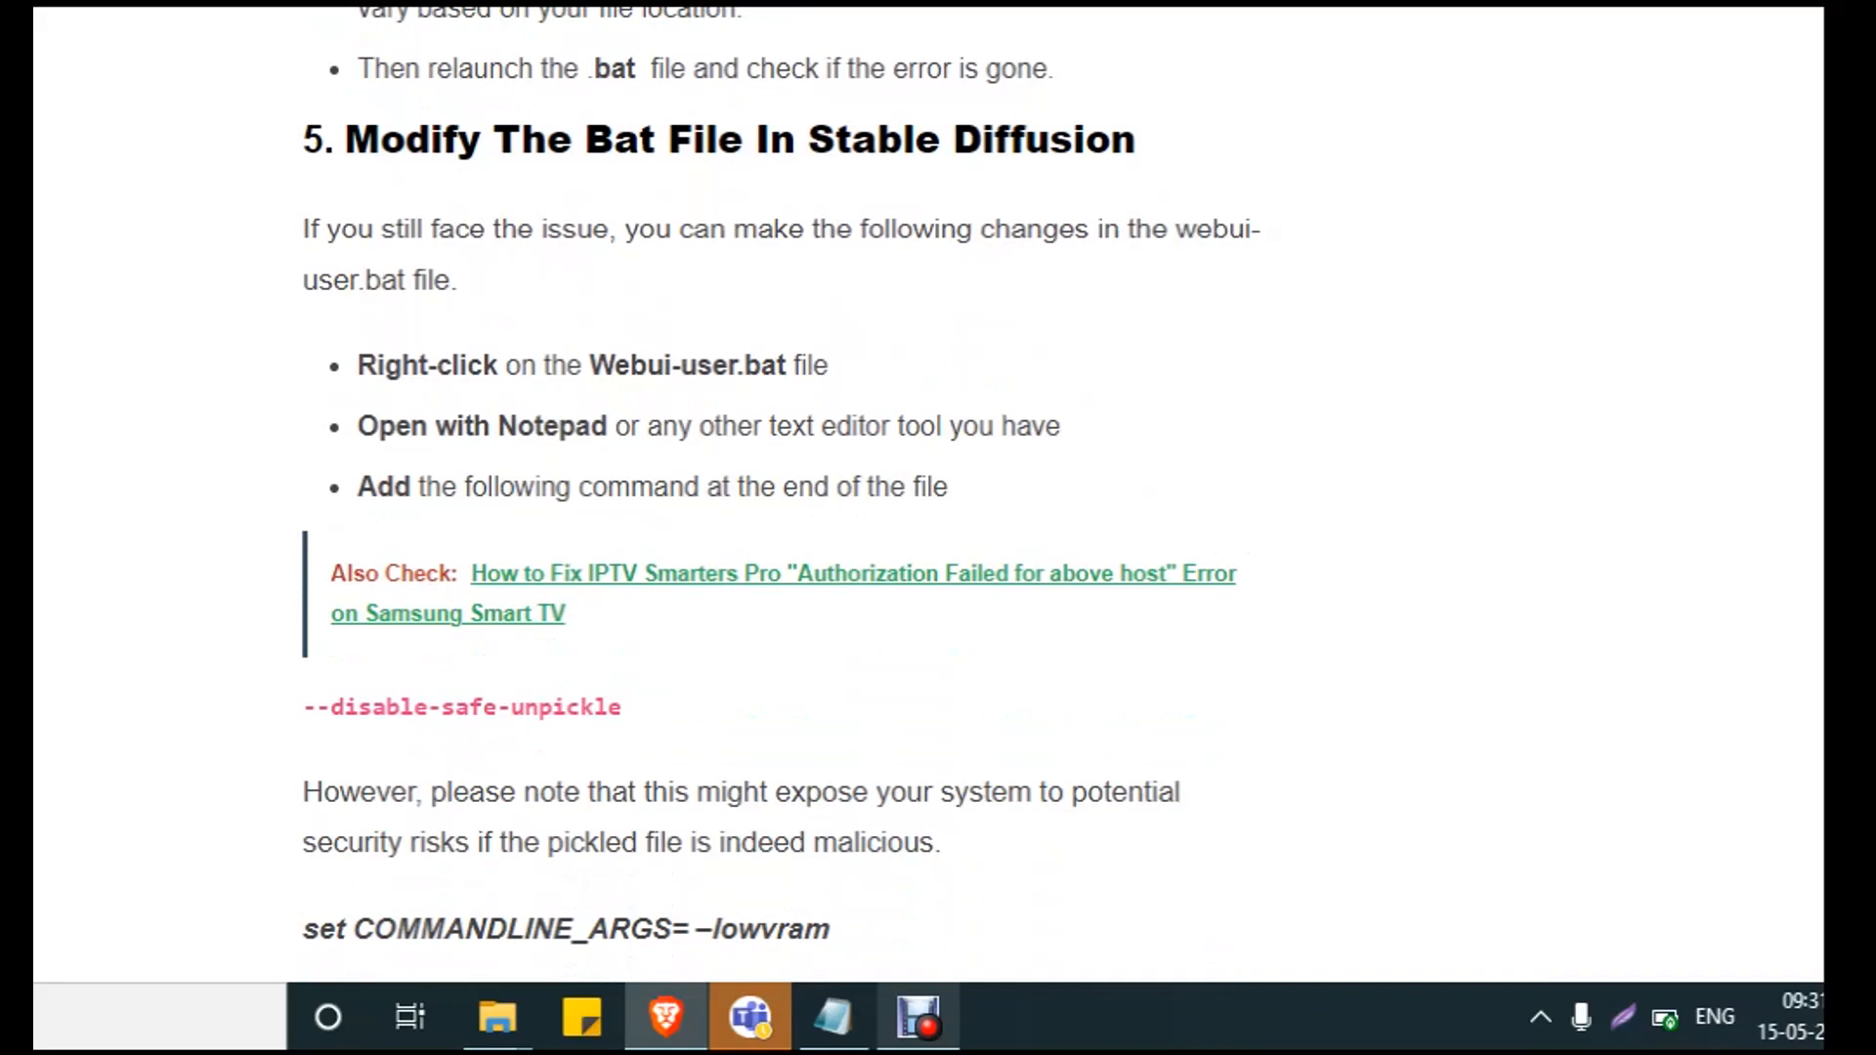
scroll("down", 3)
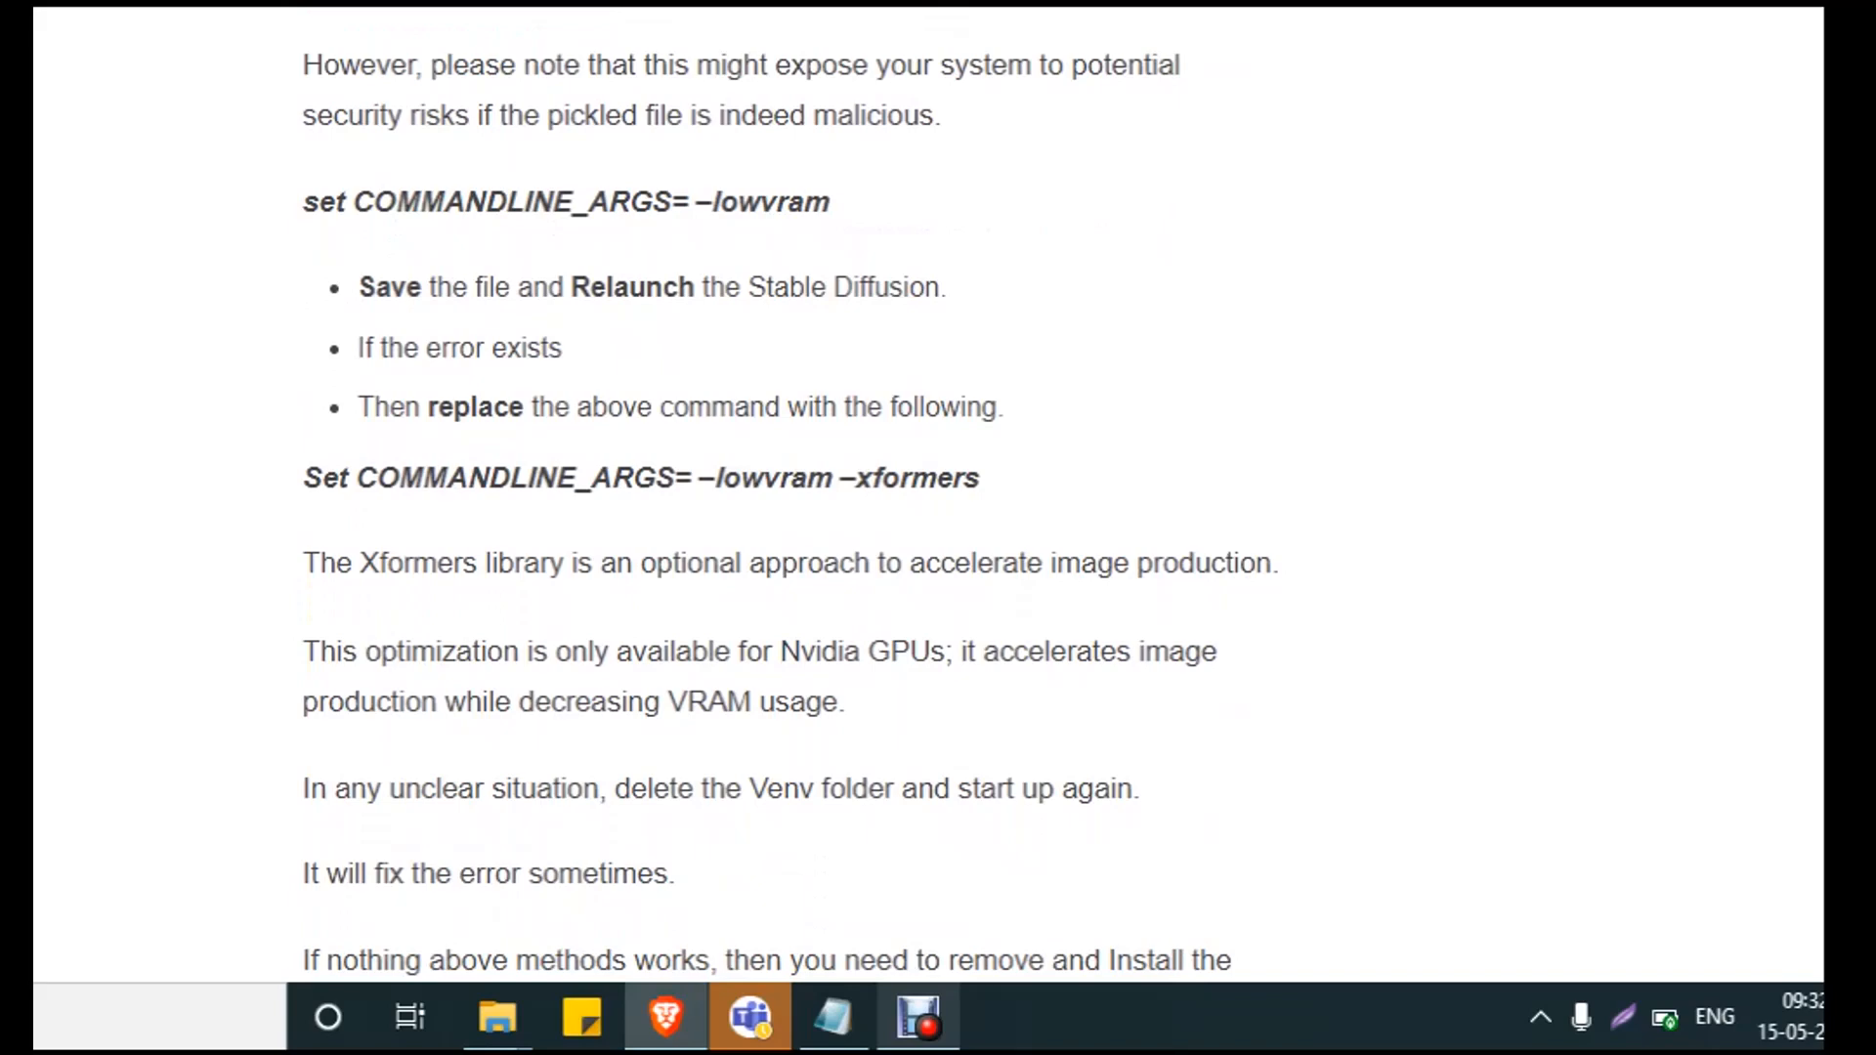
- Scroll to the article's reinstall advice with the 'Here' and 'step-by-step instructions' links
scroll("down", 3)
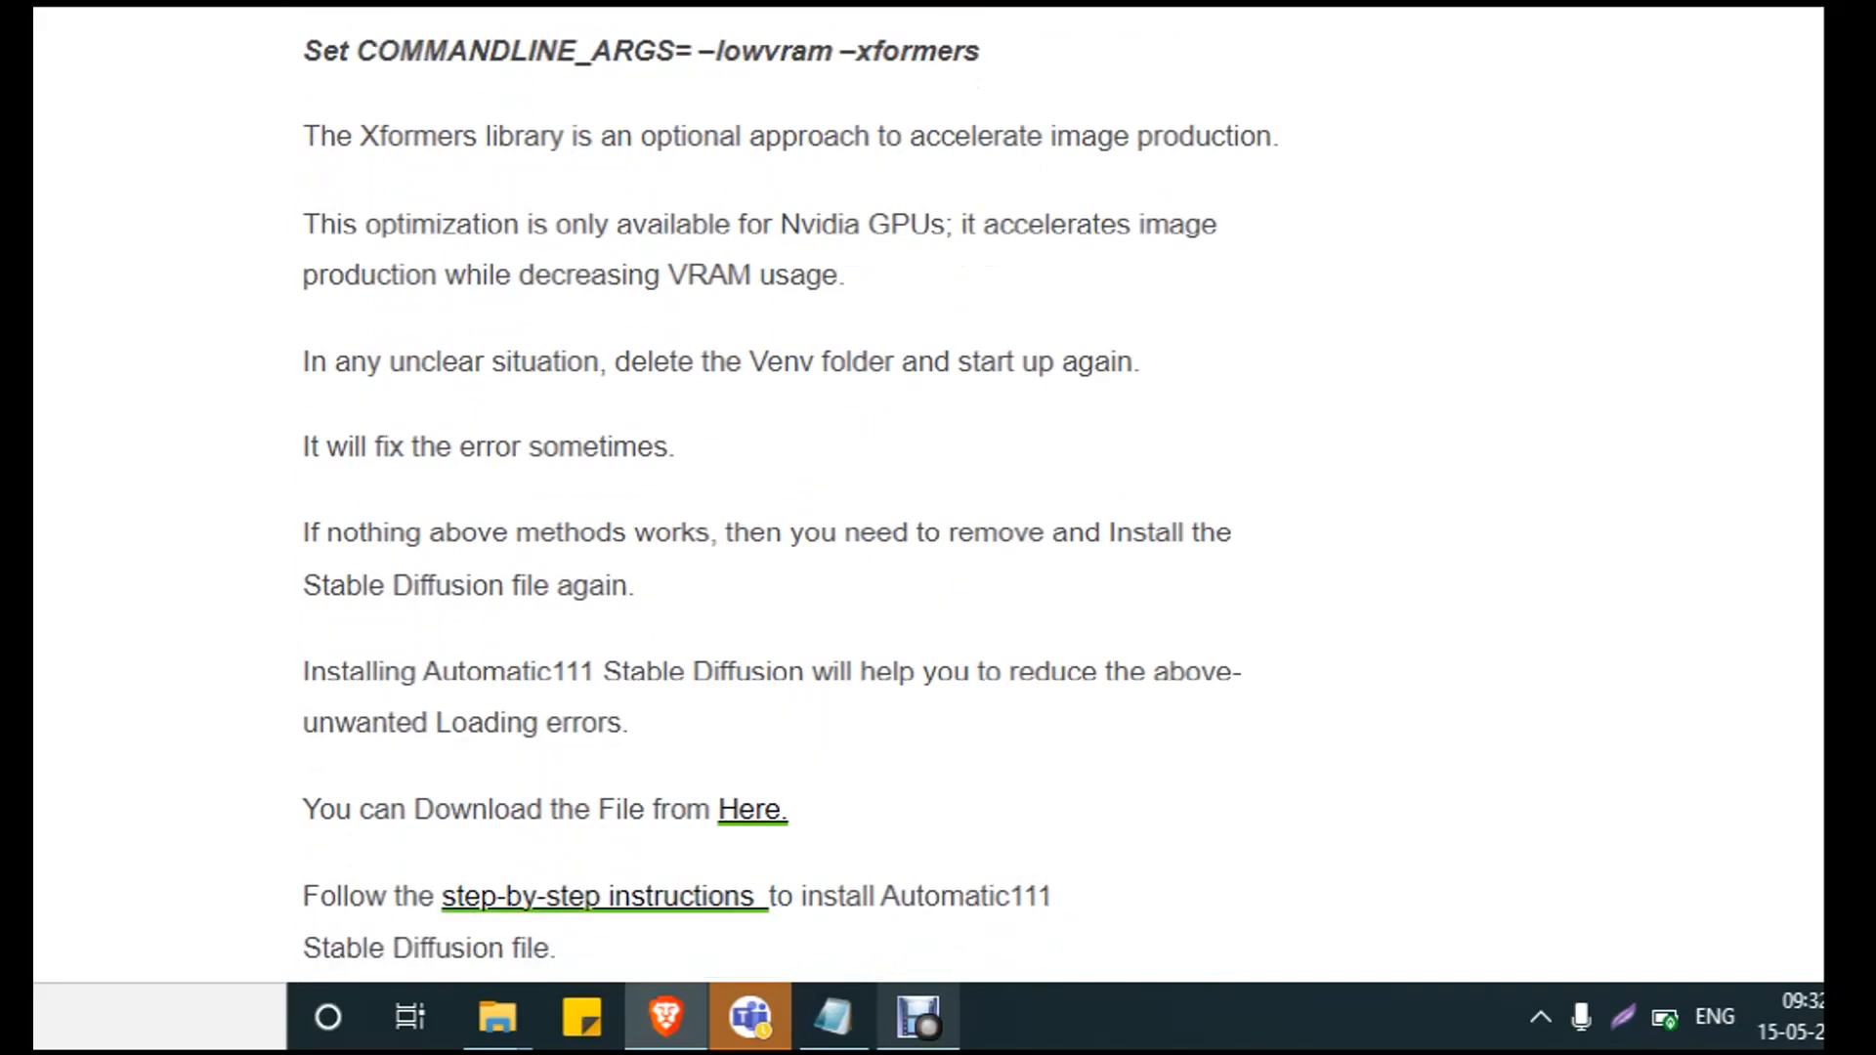
scroll("down", 3)
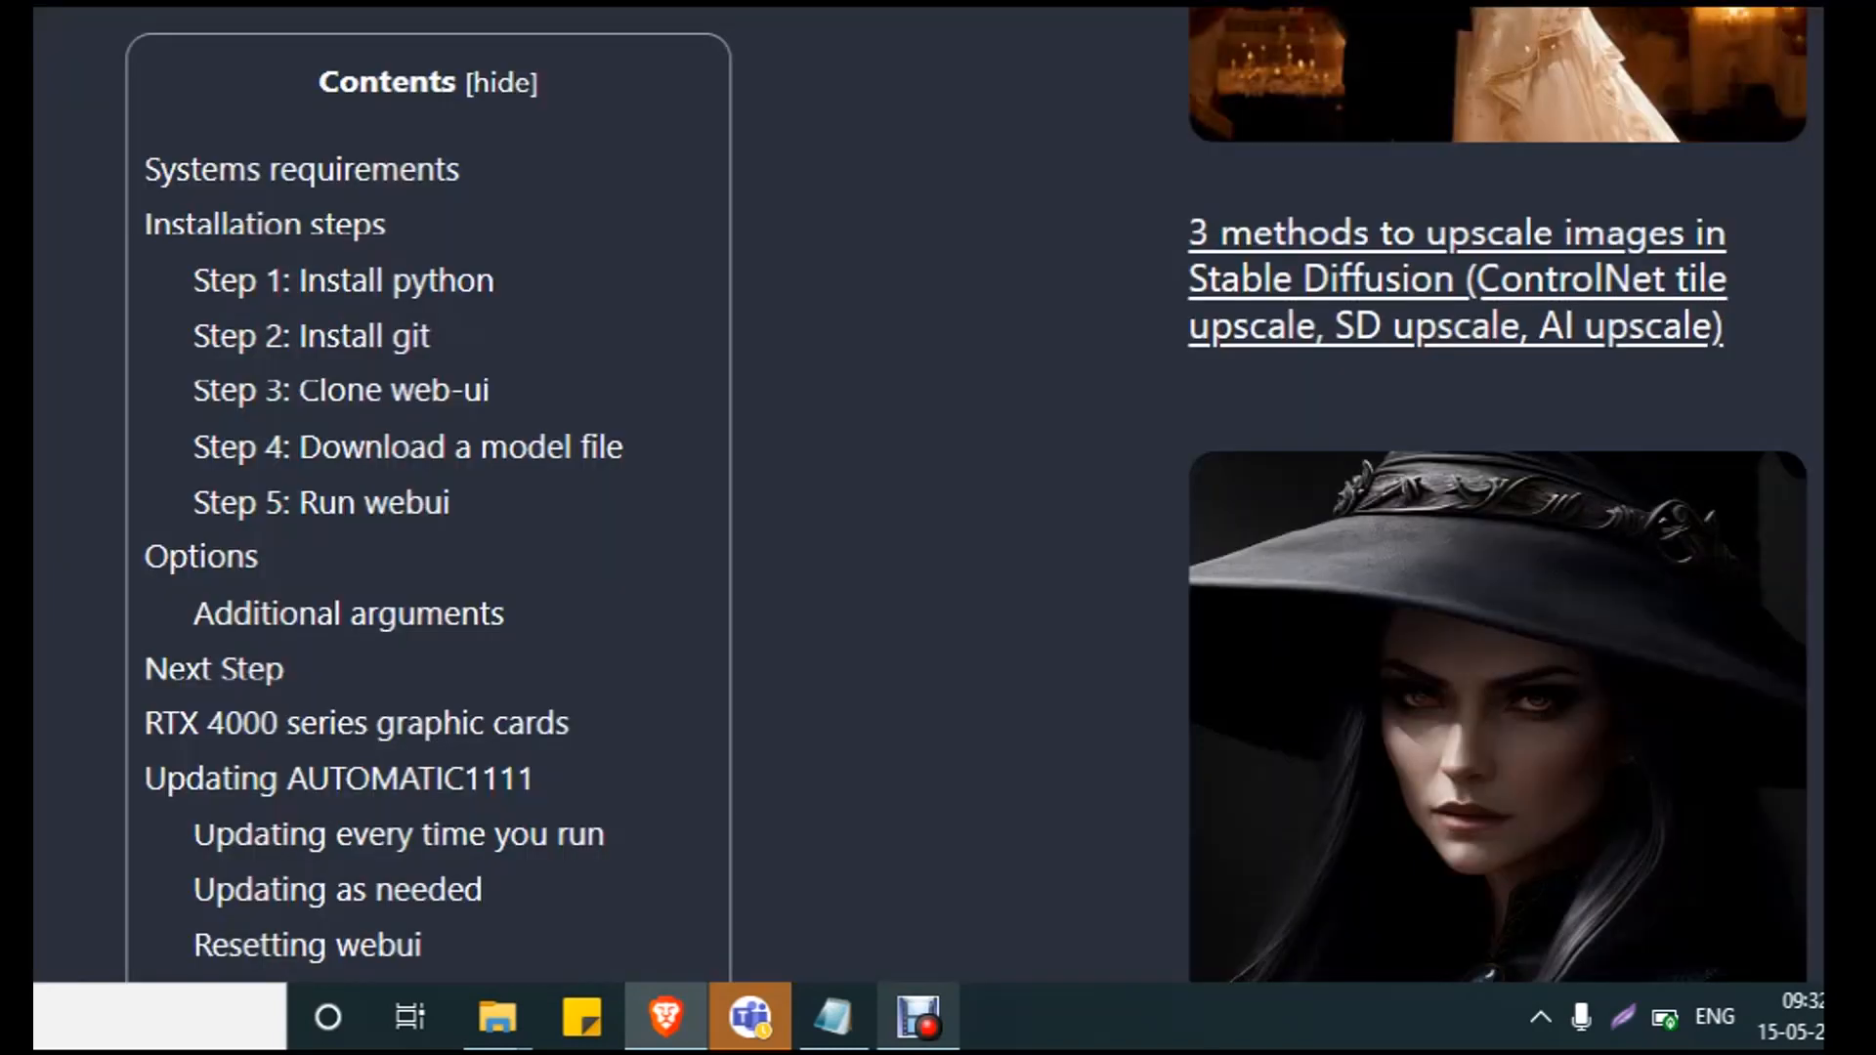
mouse_move(299, 169)
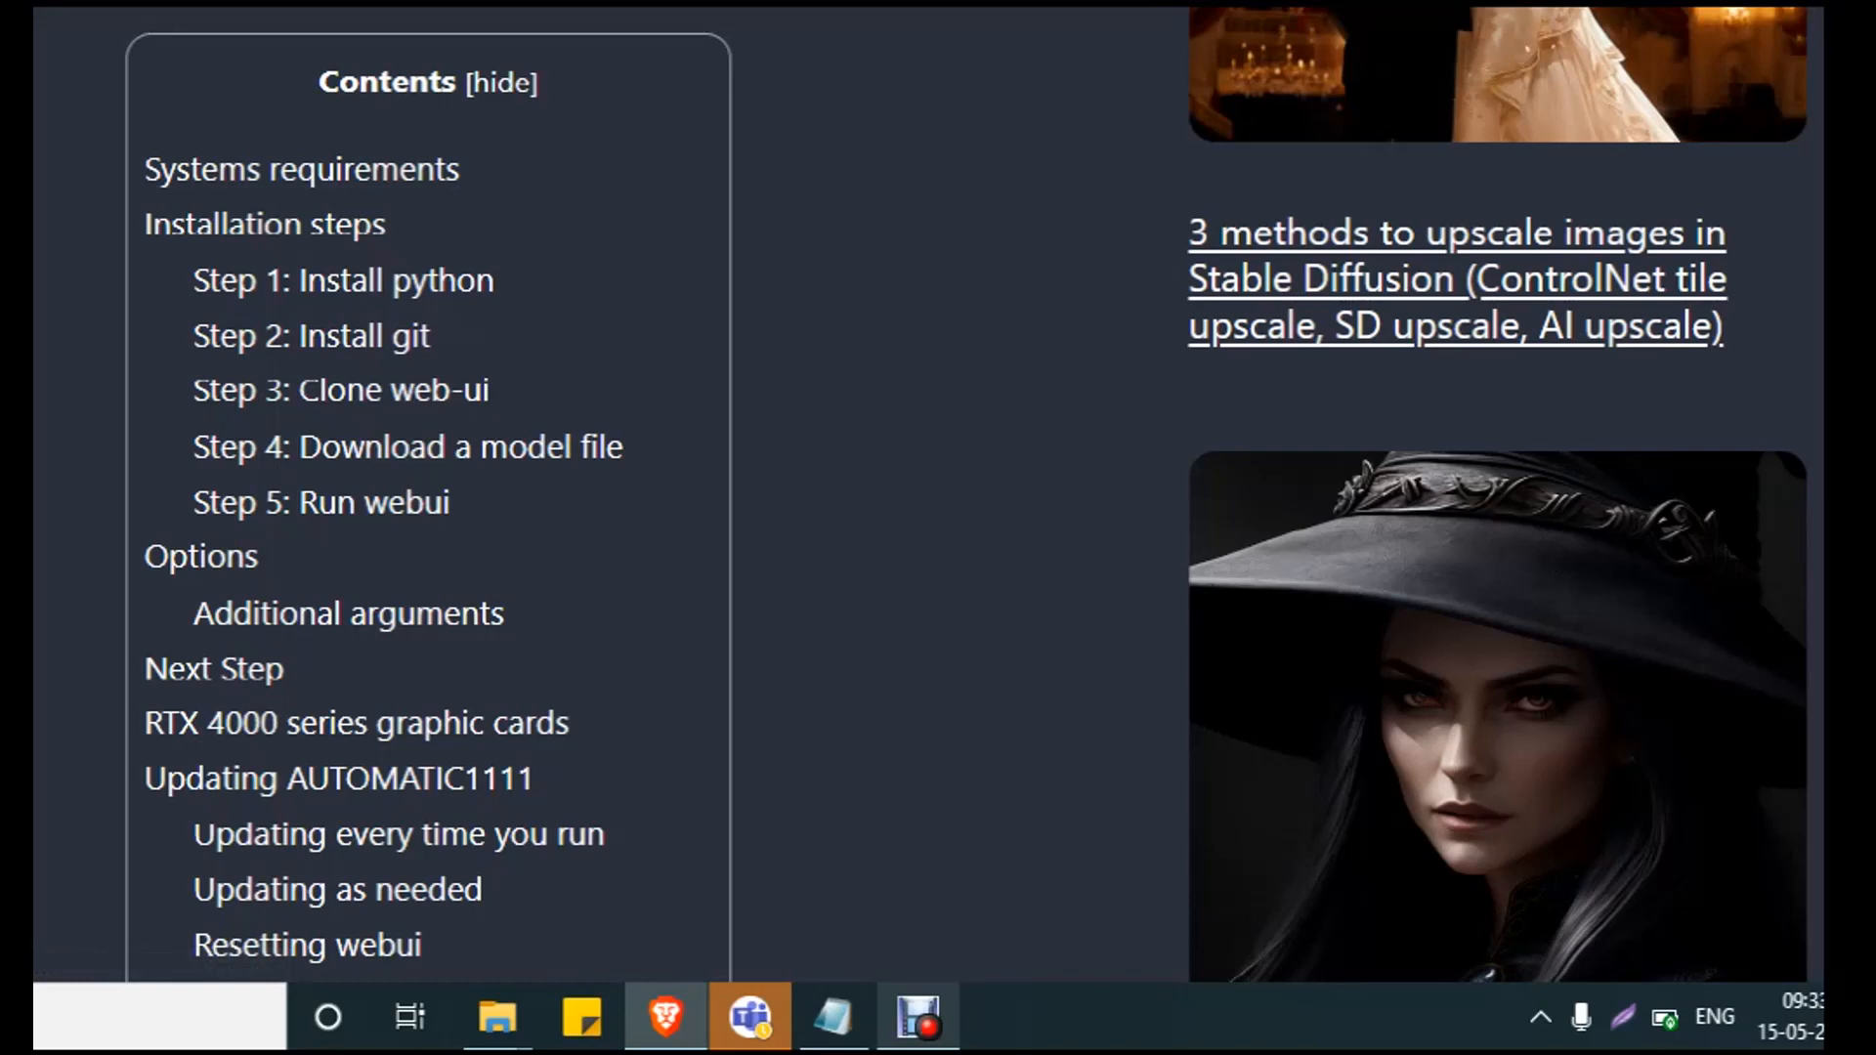
- Open the A1111-Web-UI-Installer GitHub page from the Stable Diffusion Art contents box
scroll("down", 3)
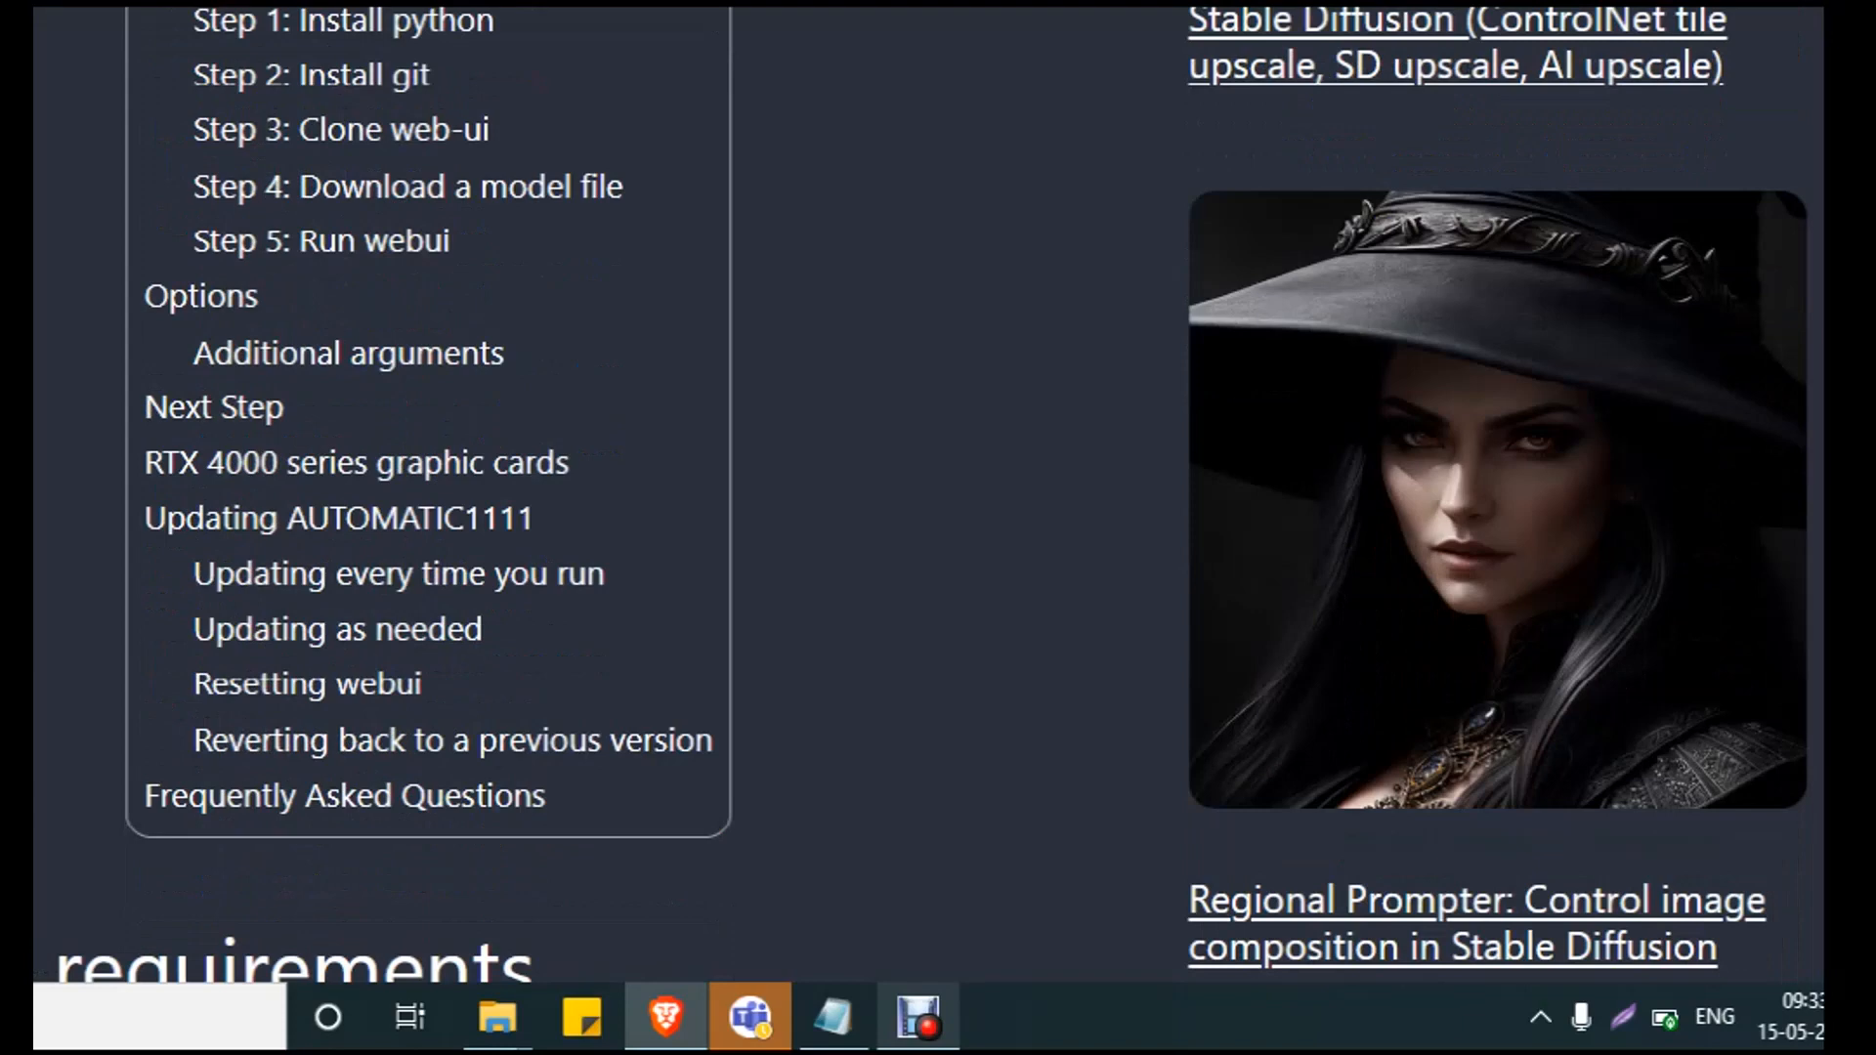
left_click(1200, 284)
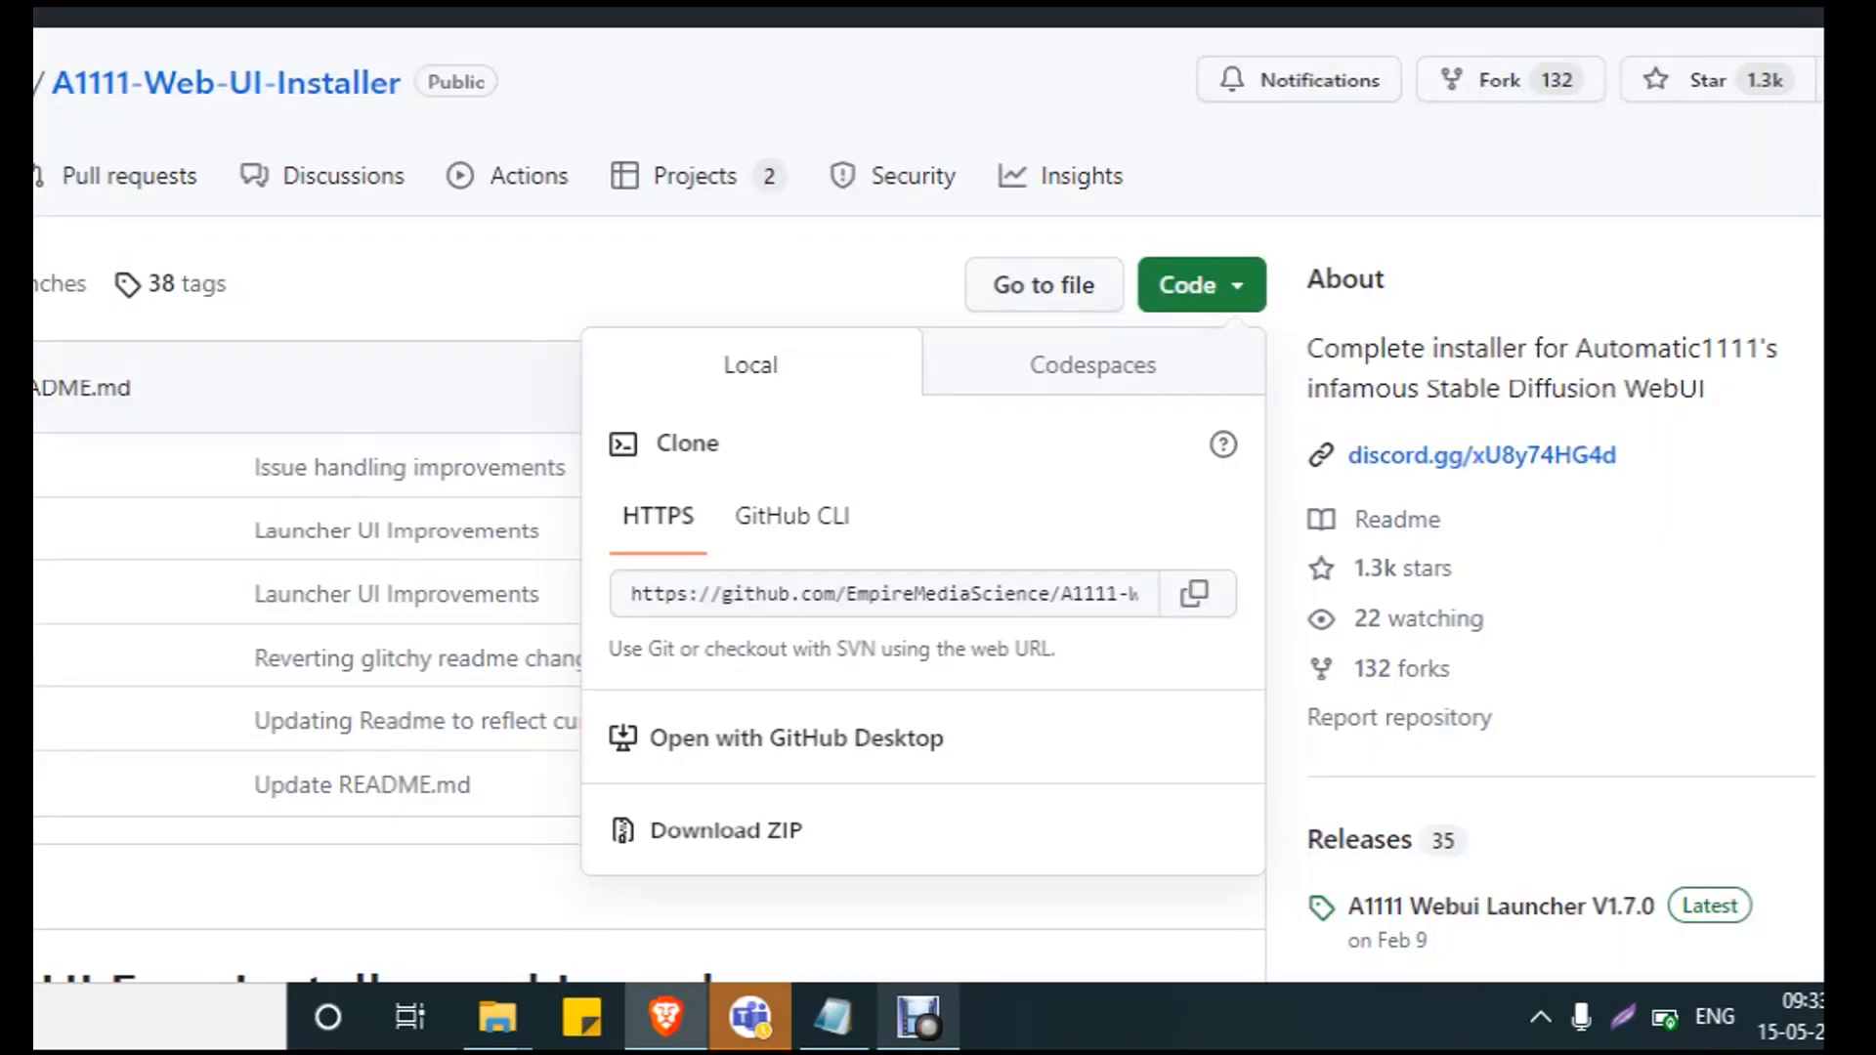